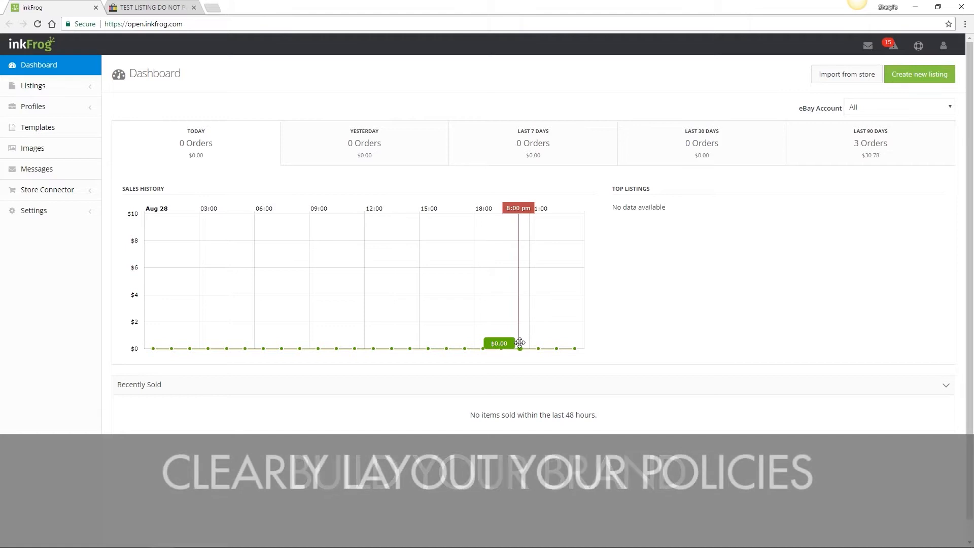
mouse_move(515, 367)
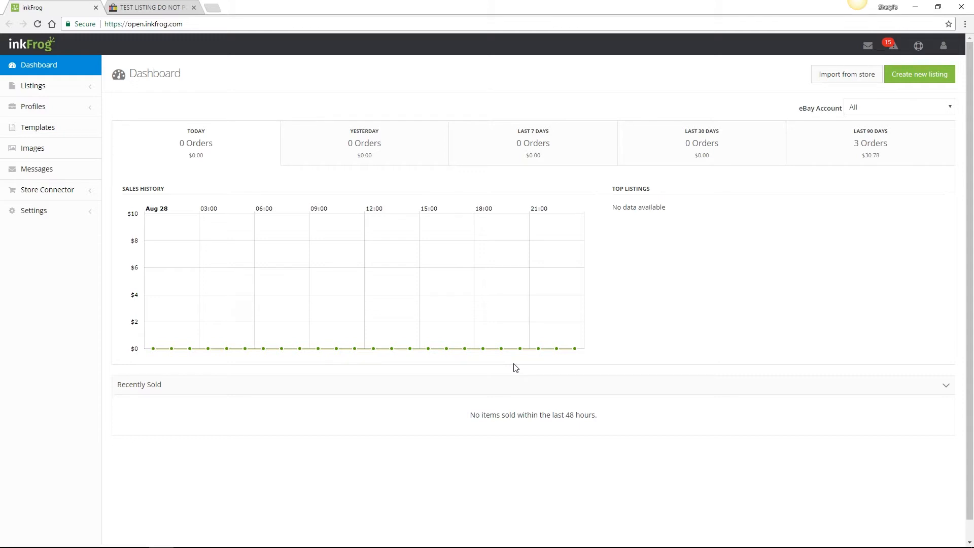
From Templates, create a new template using the inkFrog designer, showing the sample listing.
click(37, 128)
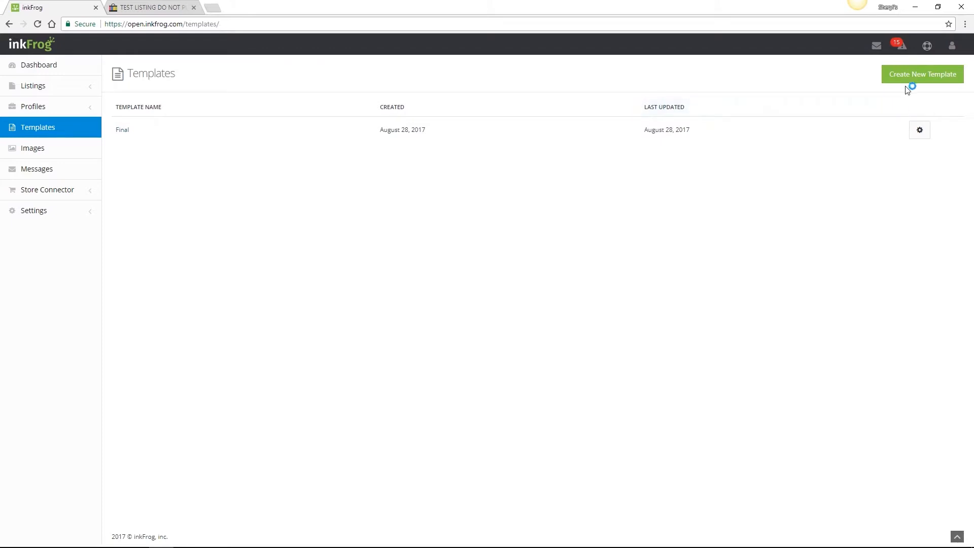
click(923, 74)
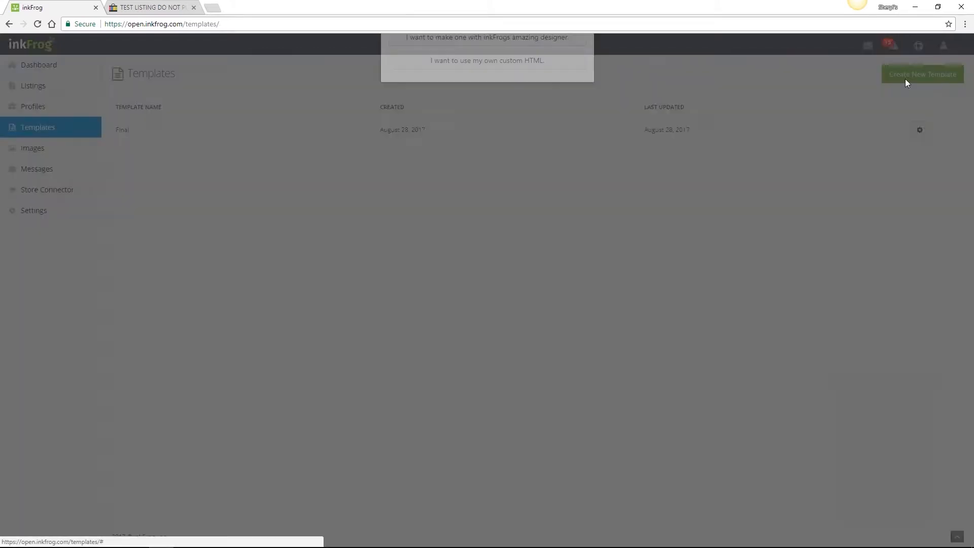
click(923, 74)
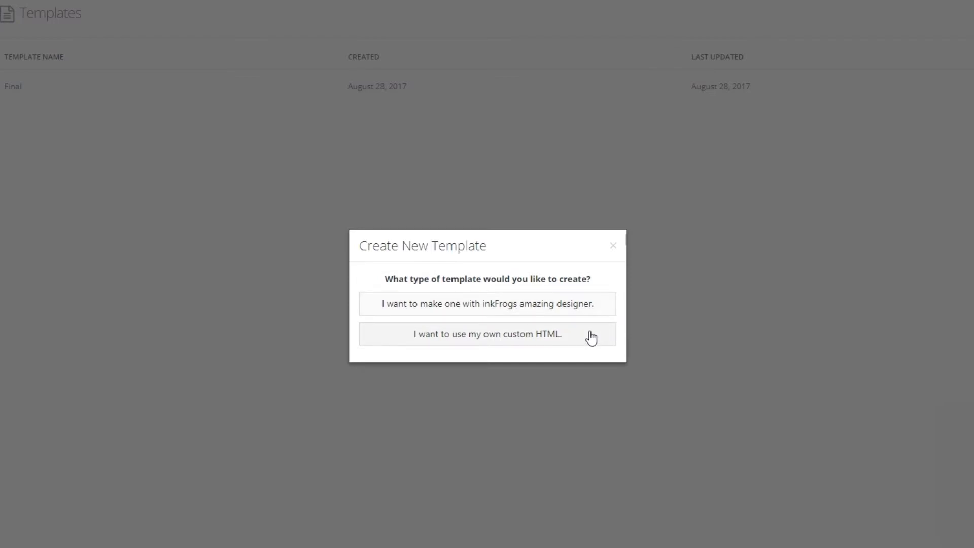
click(487, 304)
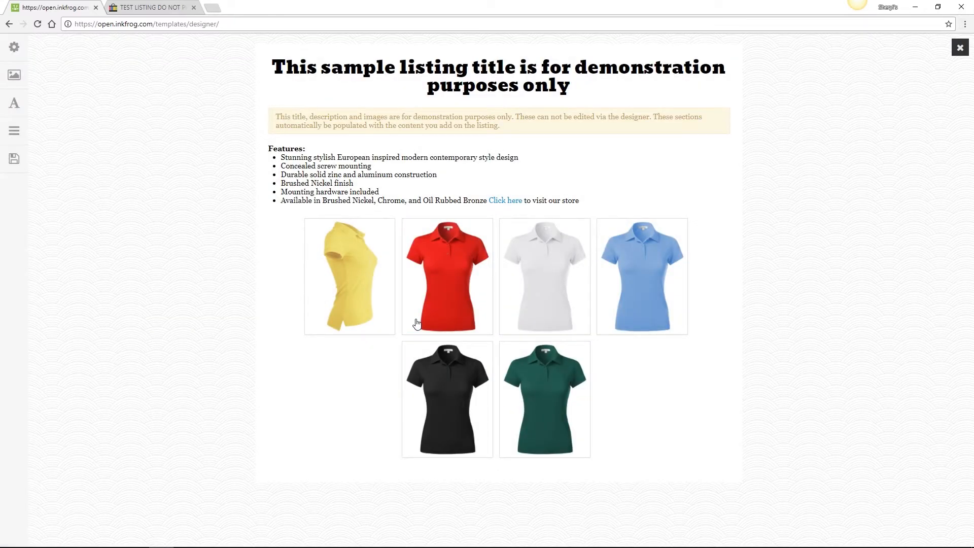
mouse_move(110, 176)
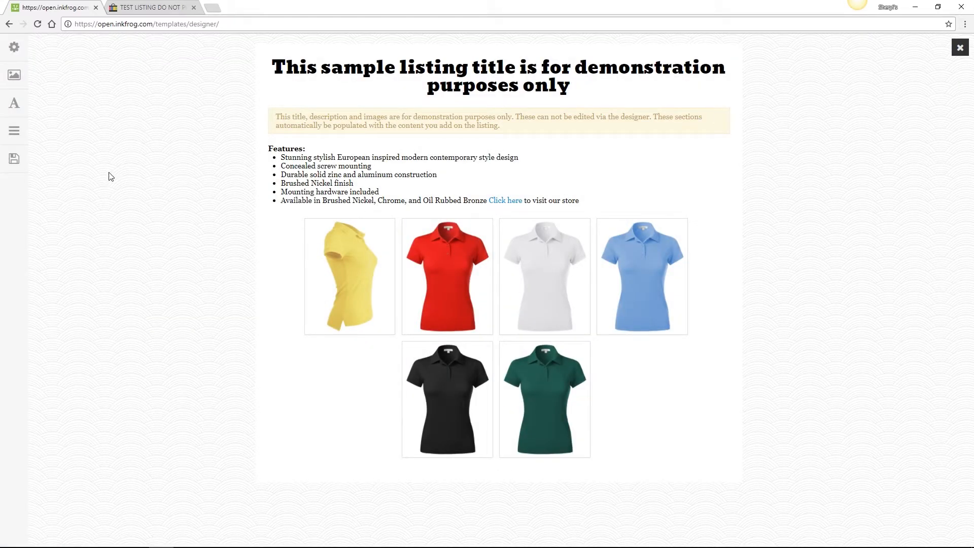
mouse_move(13, 158)
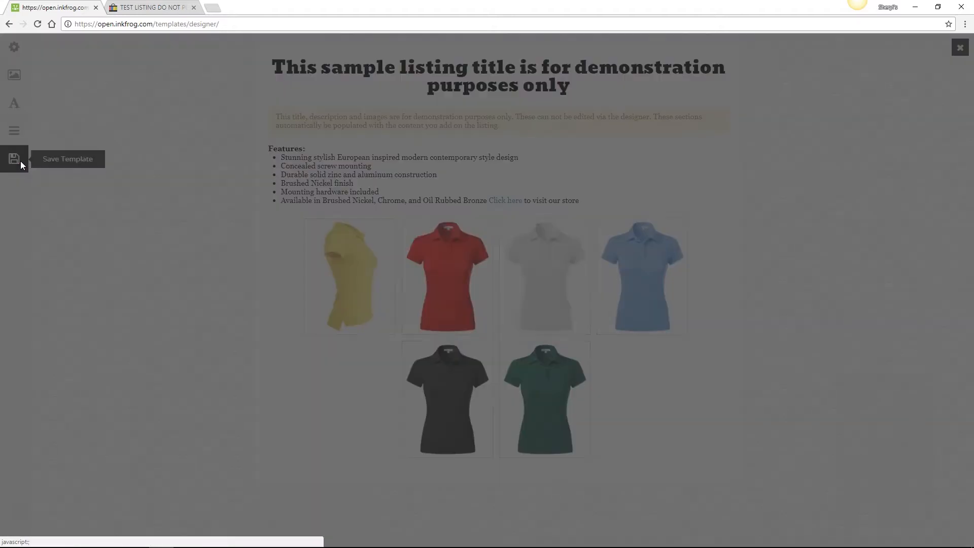
Save the template under the name 'My Template'.
click(13, 160)
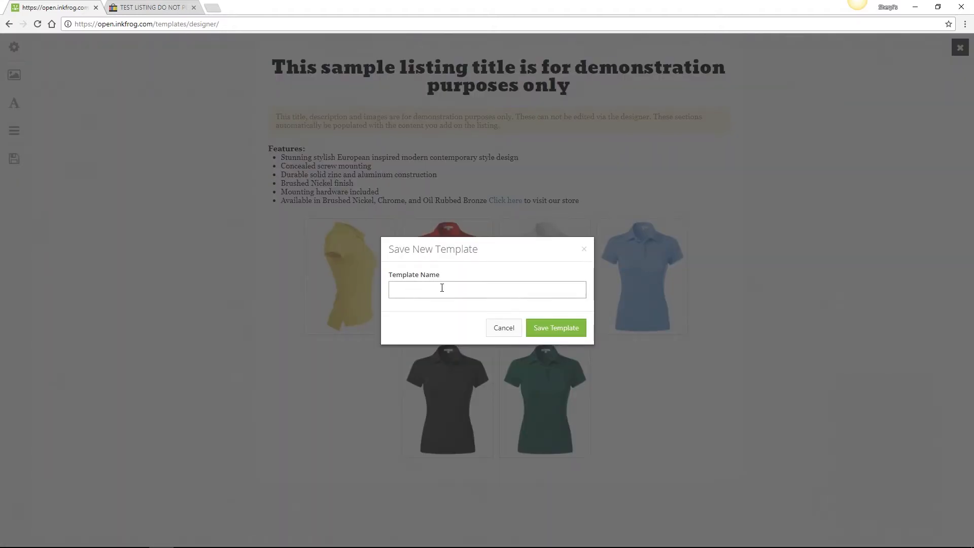
text(My Template)
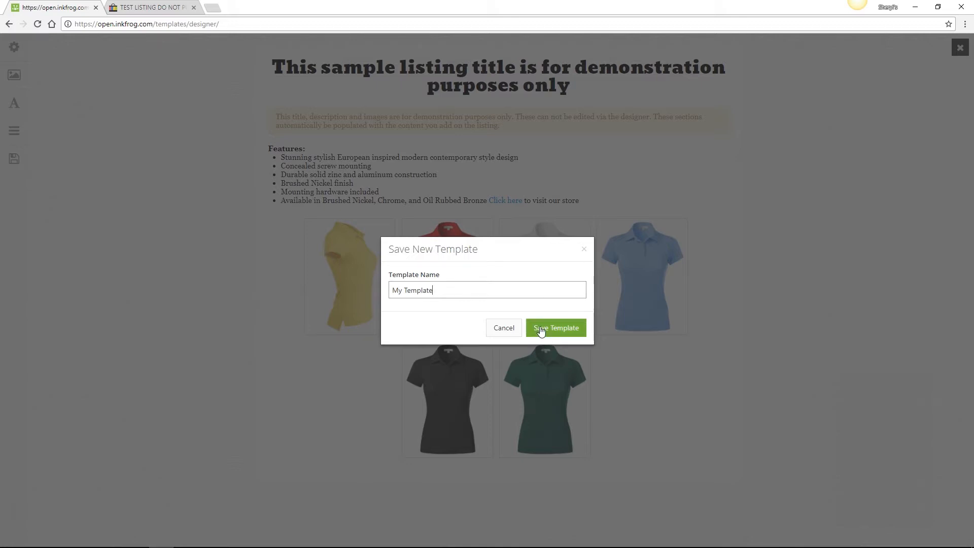
click(555, 327)
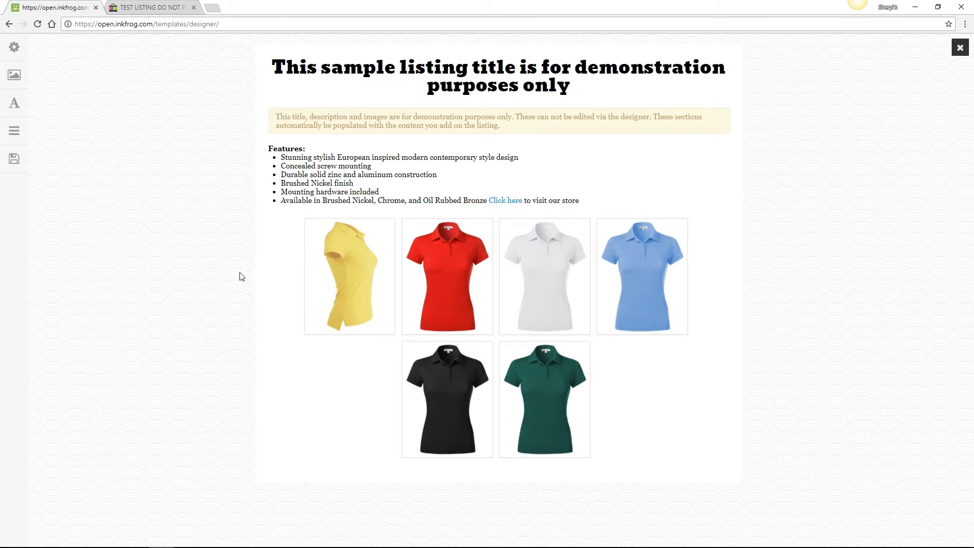
mouse_move(14, 47)
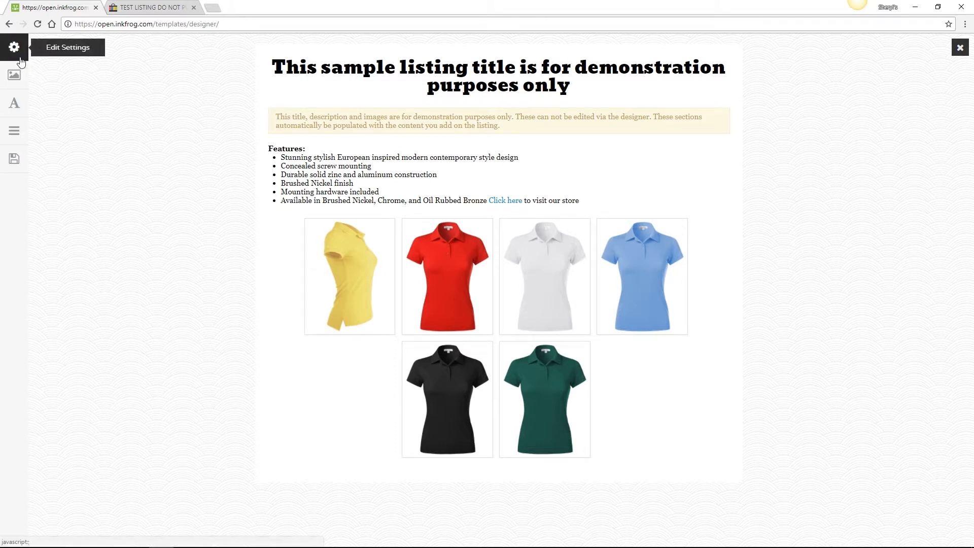
In Edit Settings, insert yourlogoicon.png as the logo banner above the title.
click(13, 48)
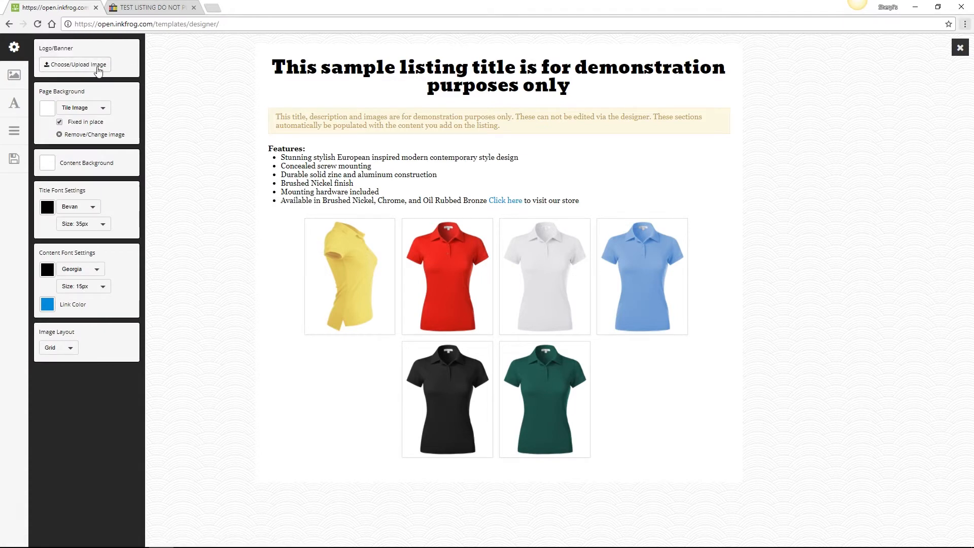
click(74, 65)
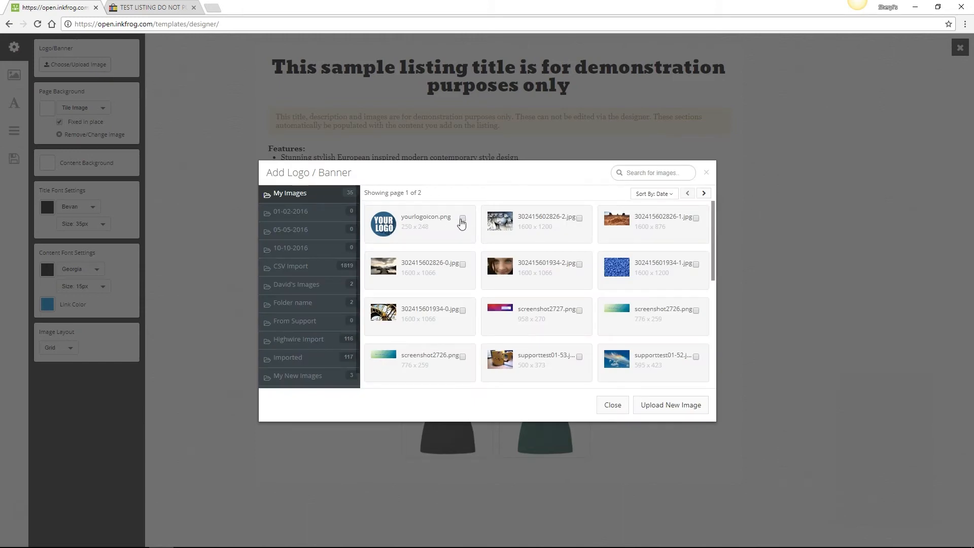
click(463, 218)
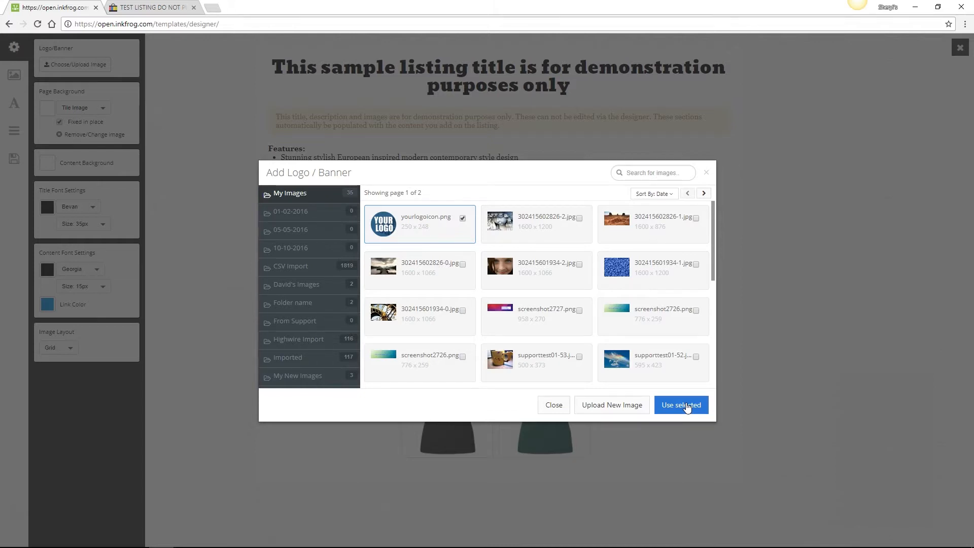
click(681, 405)
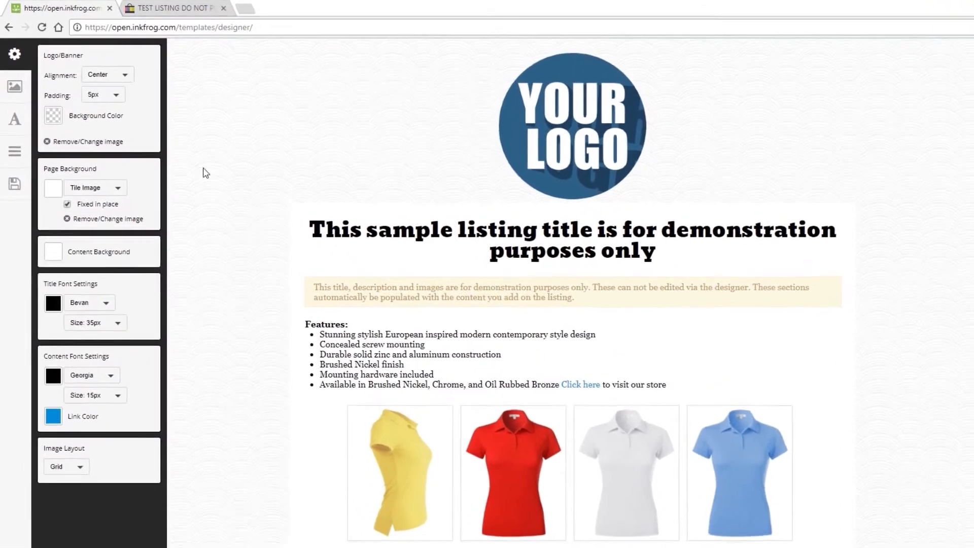
click(107, 74)
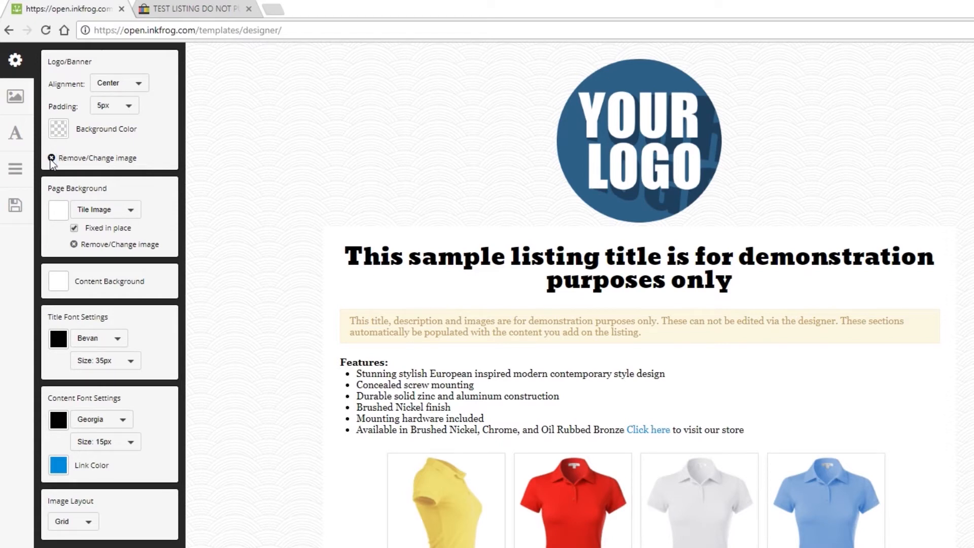
mouse_move(60, 193)
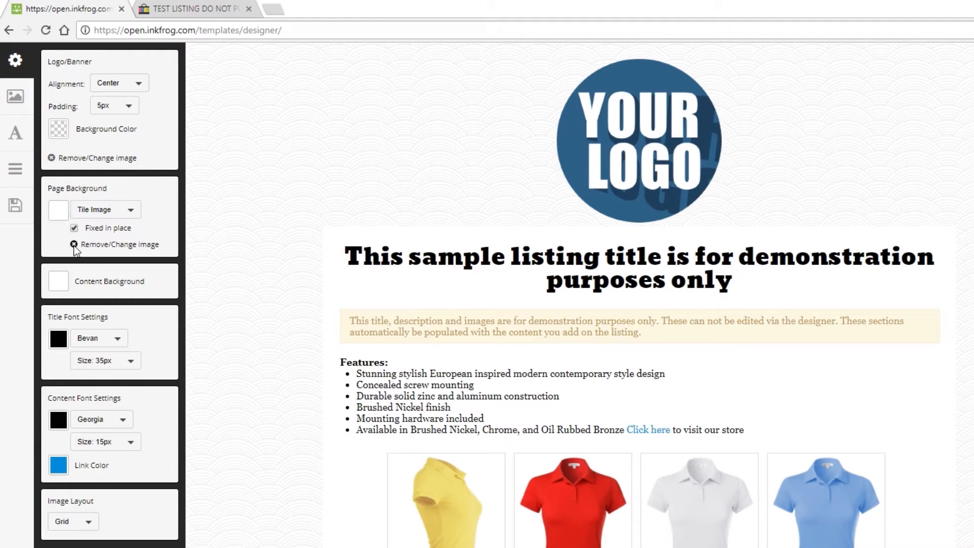
click(129, 209)
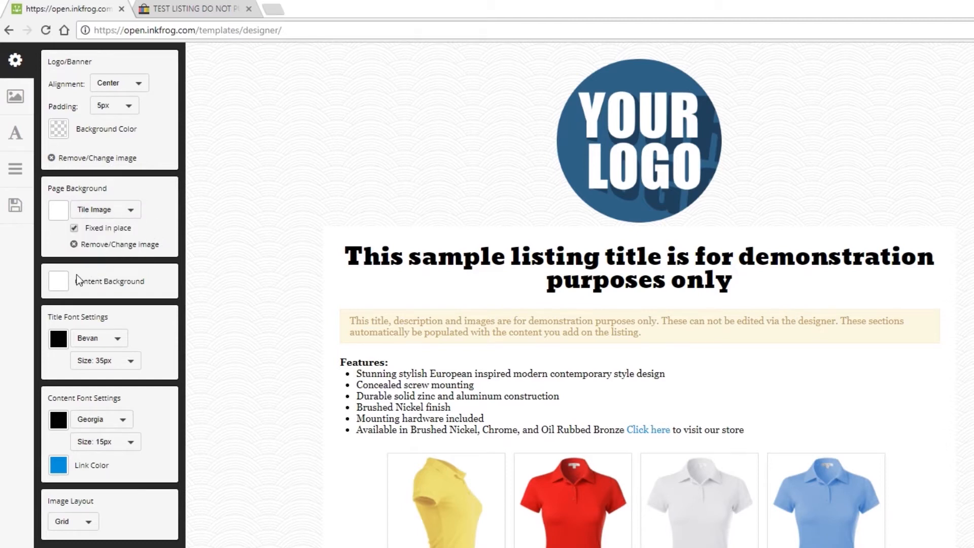
click(58, 280)
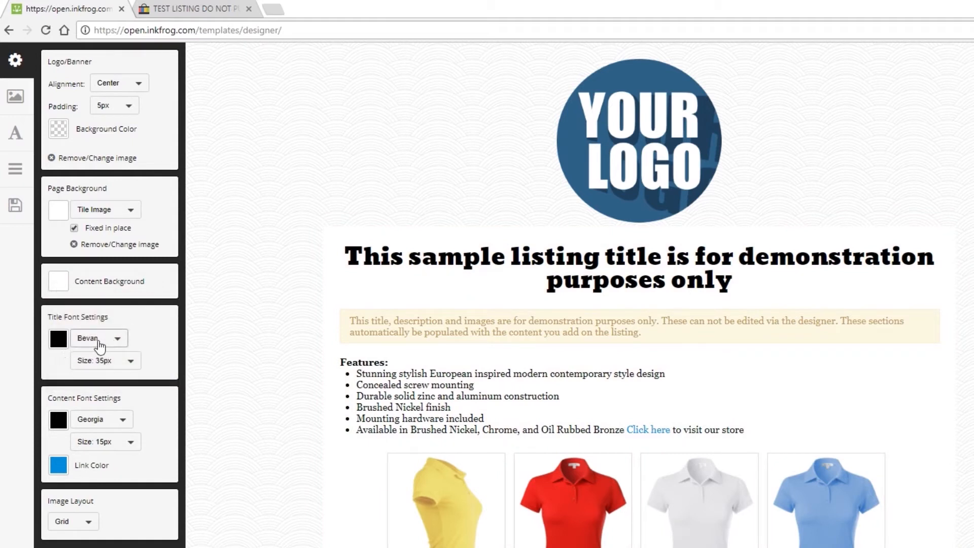
Set the listing title font to Arial Bold at 29px.
click(98, 338)
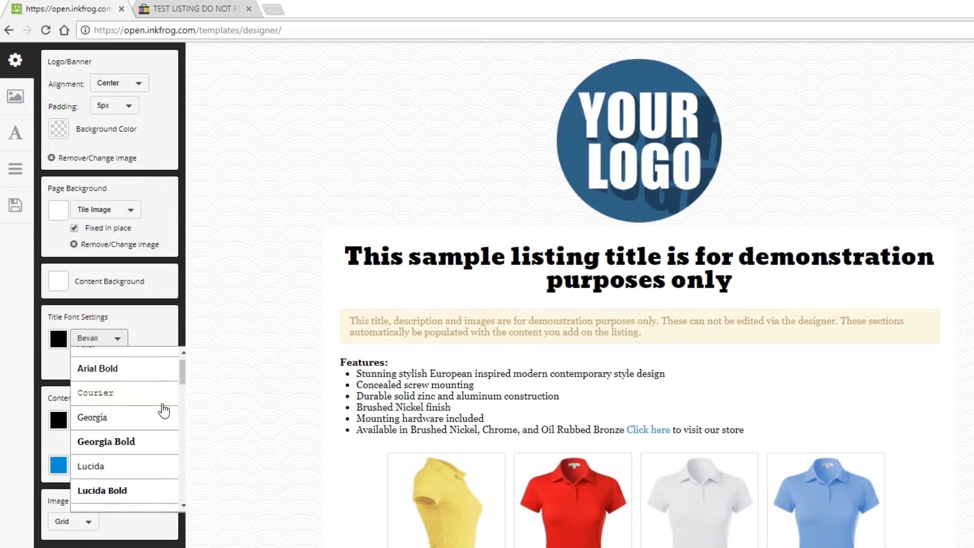
click(97, 369)
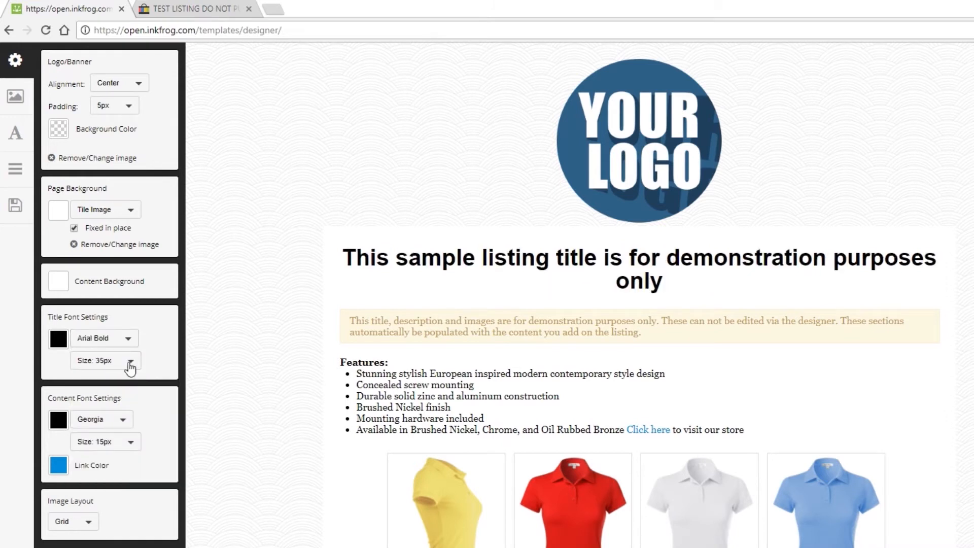
click(131, 360)
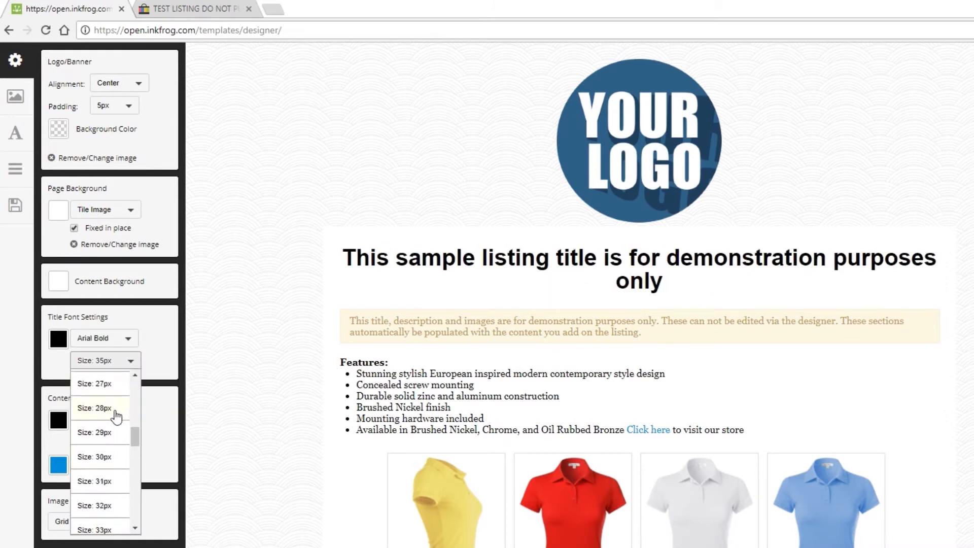
click(97, 433)
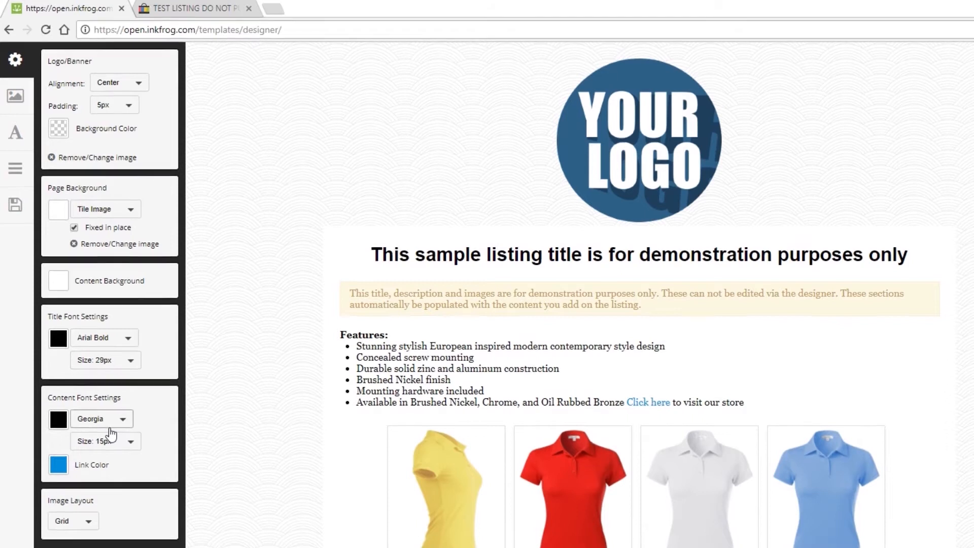
Set the description text to Arial 16px and make links blue.
click(102, 418)
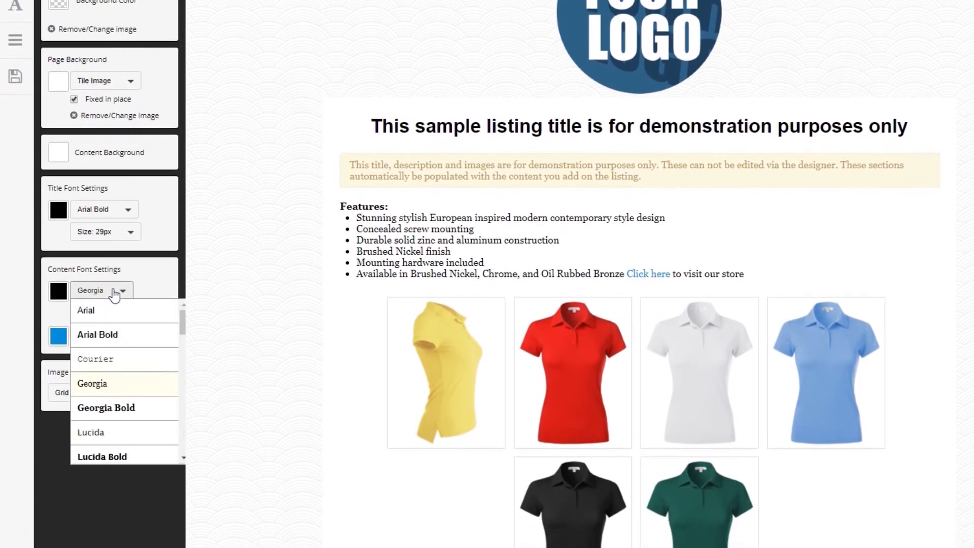
click(86, 310)
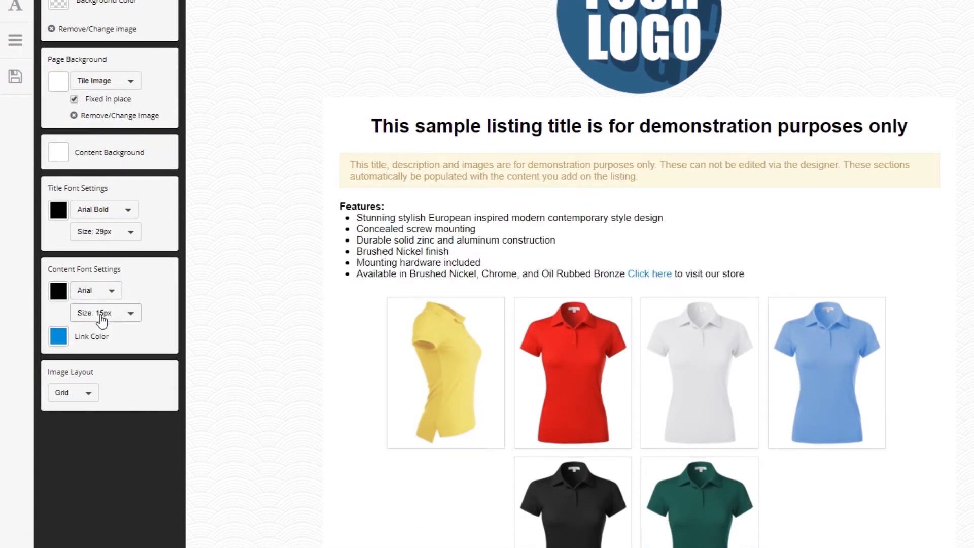
click(105, 312)
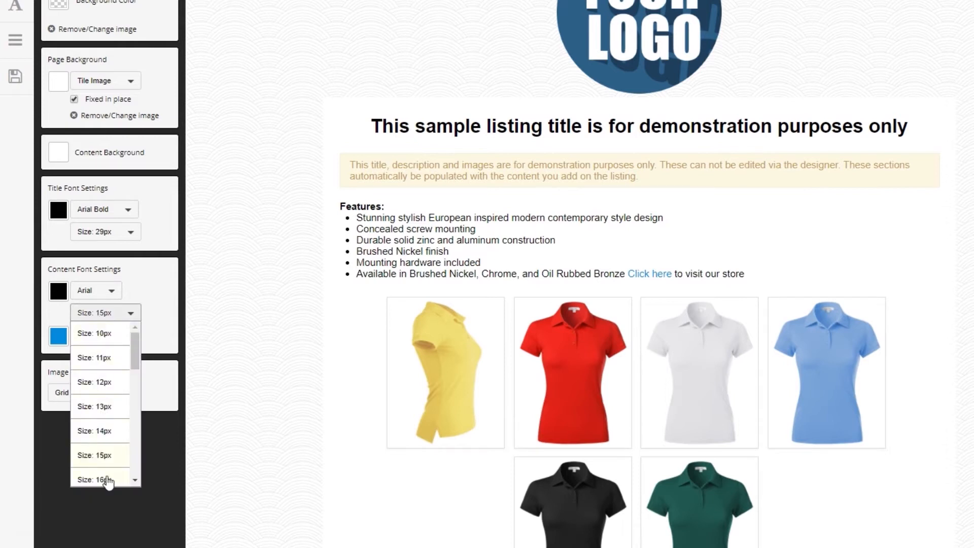
click(97, 480)
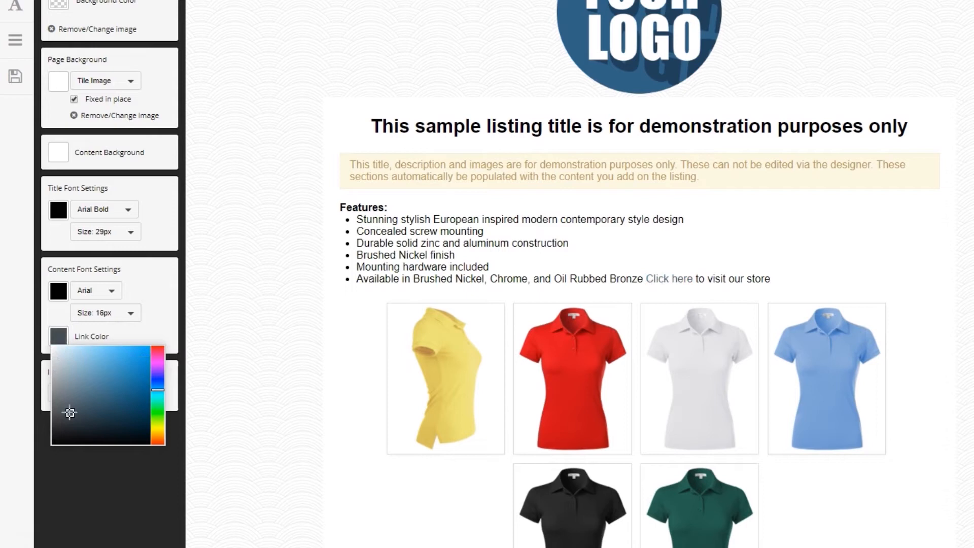
click(123, 376)
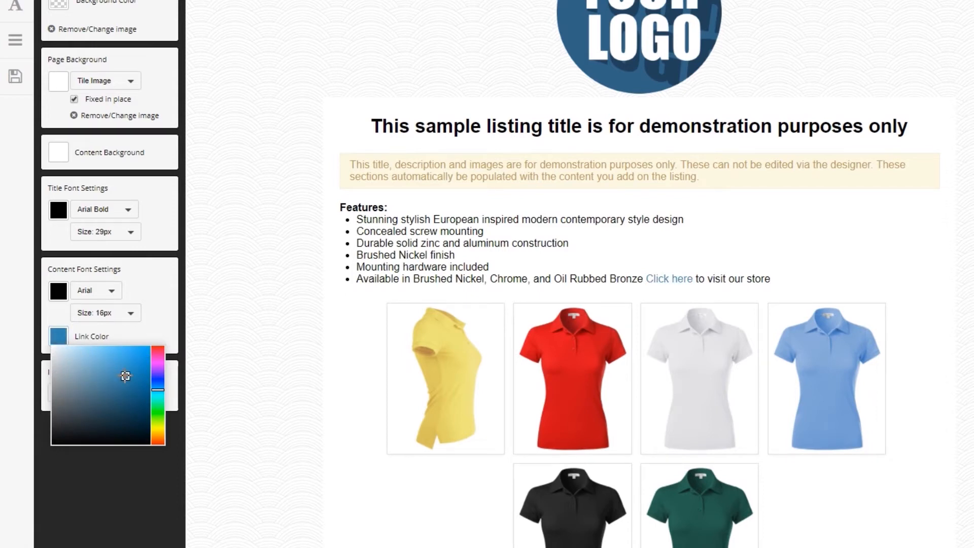
click(149, 7)
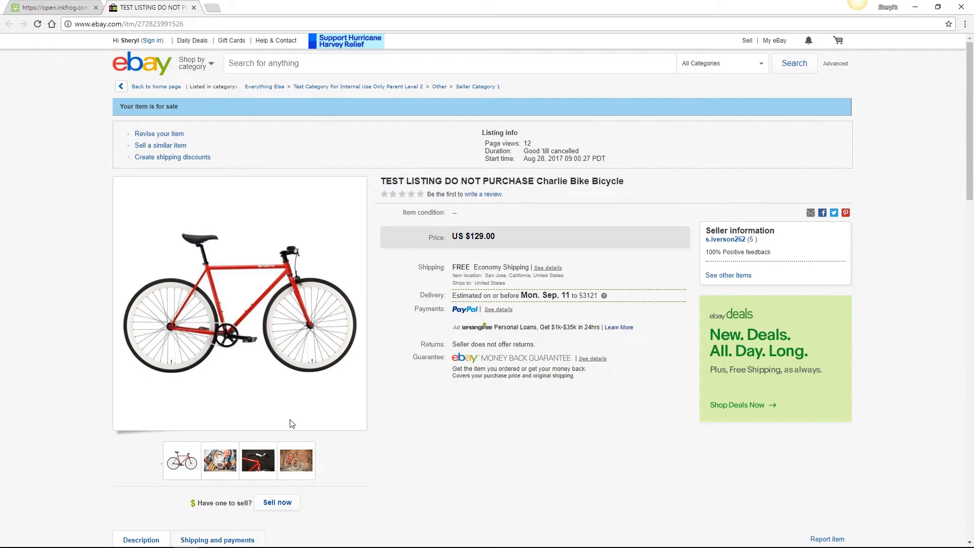
Return to the inkFrog designer tab and close the design settings sidebar.
click(52, 7)
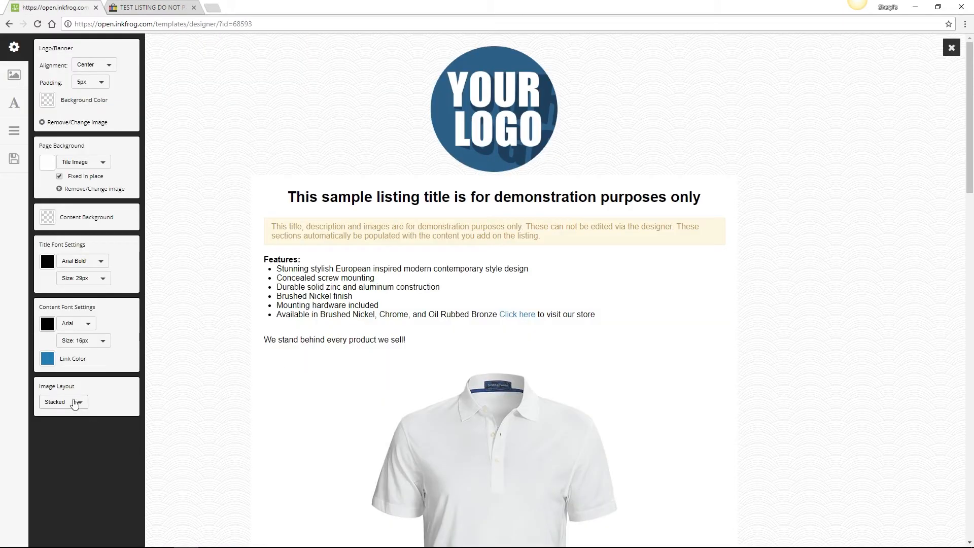
click(62, 402)
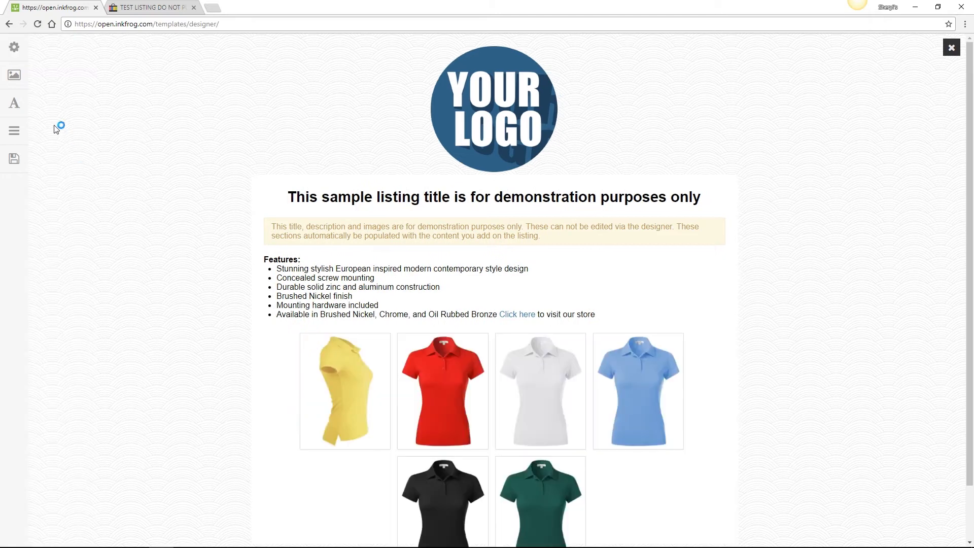
mouse_move(13, 75)
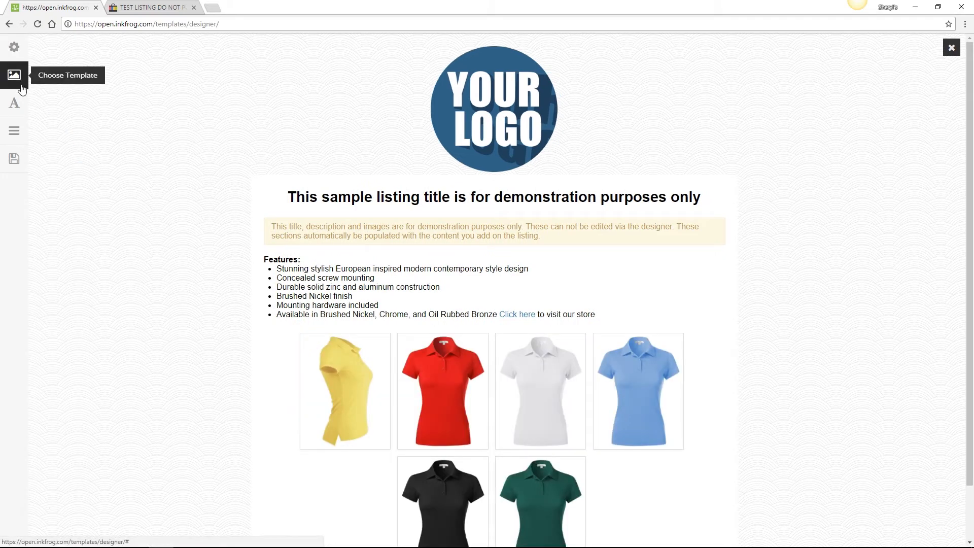
mouse_move(58, 112)
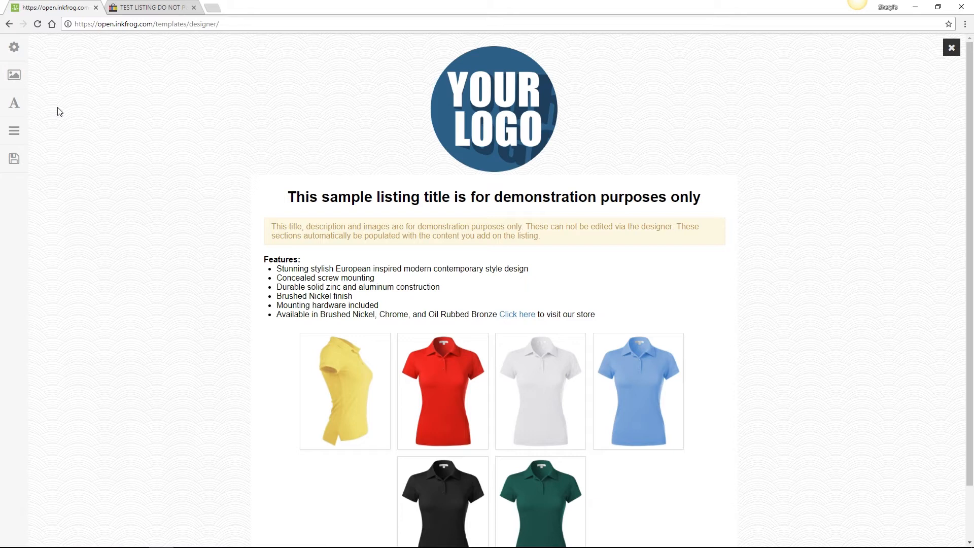
mouse_move(13, 102)
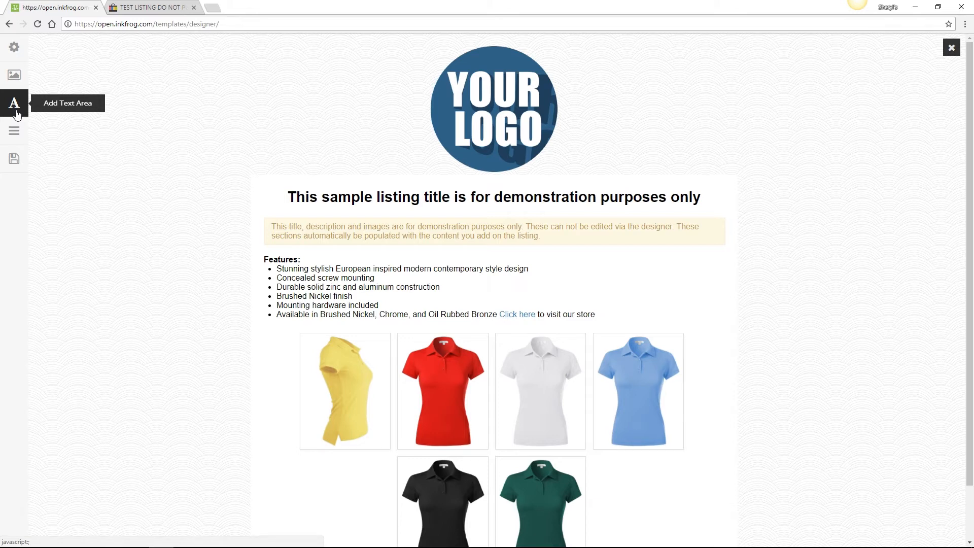
Add a text area reading 'We stand behind every product we sell' and apply it.
click(13, 103)
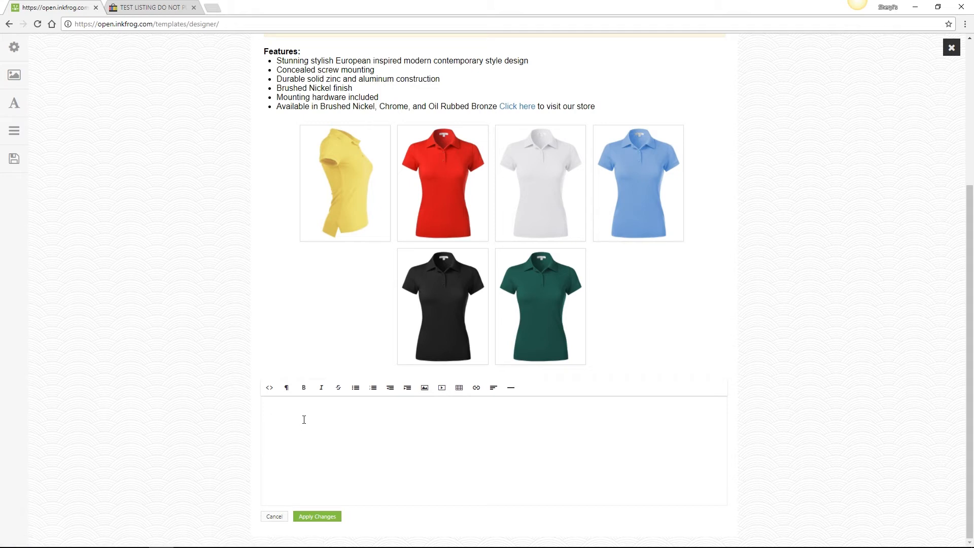
text(We stand behind every product we sell!)
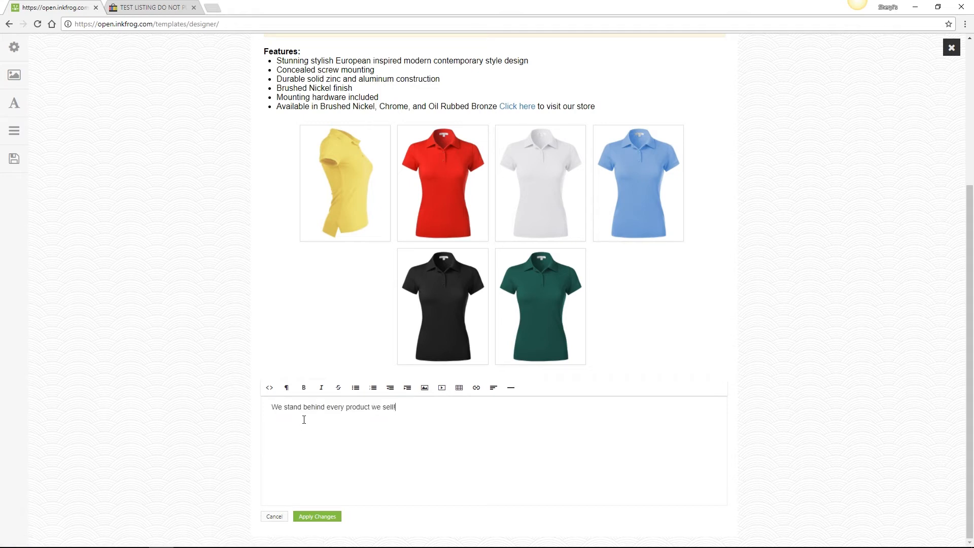
mouse_move(321, 521)
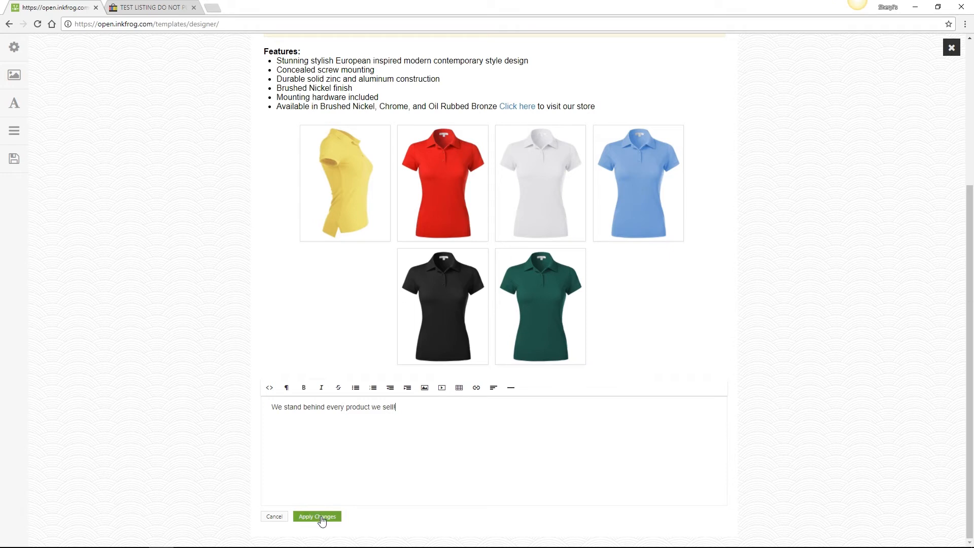
click(317, 517)
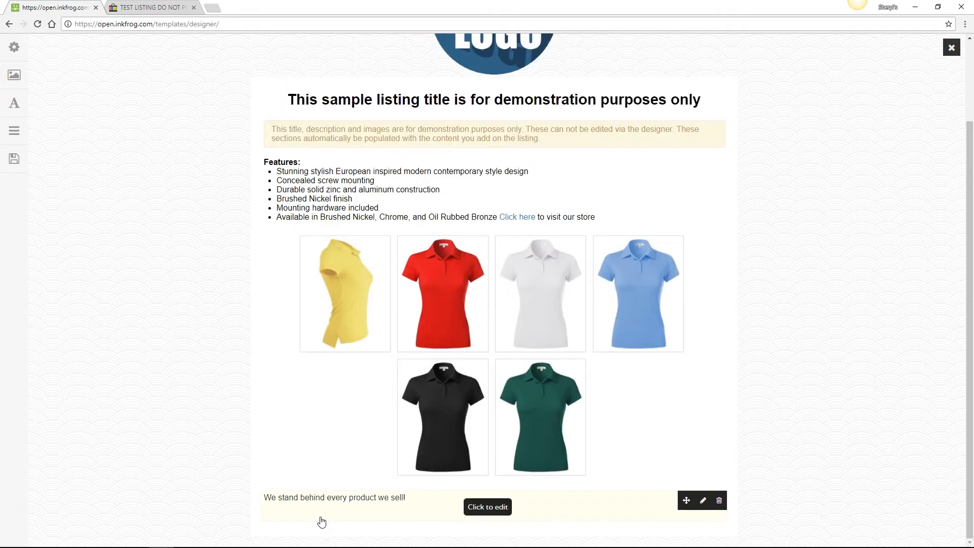
mouse_move(487, 507)
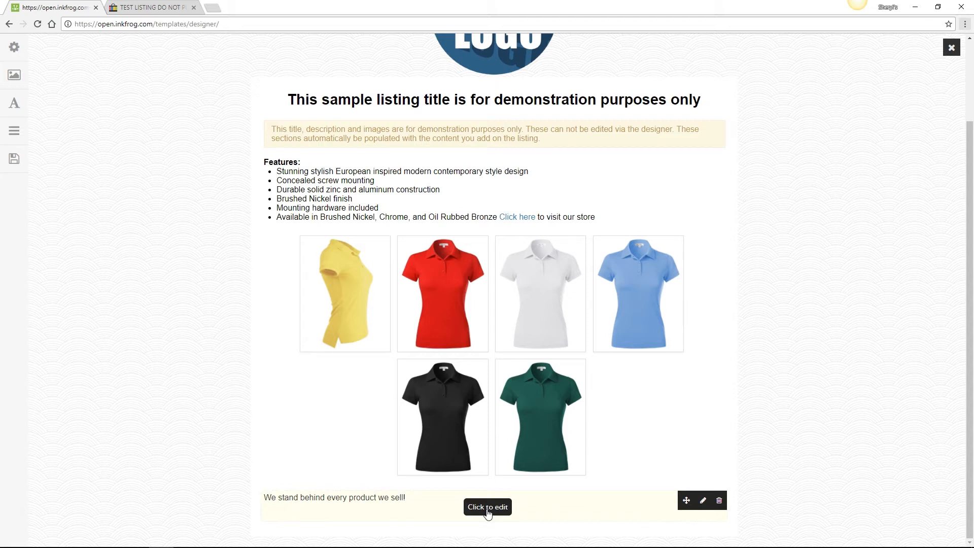
mouse_move(674, 512)
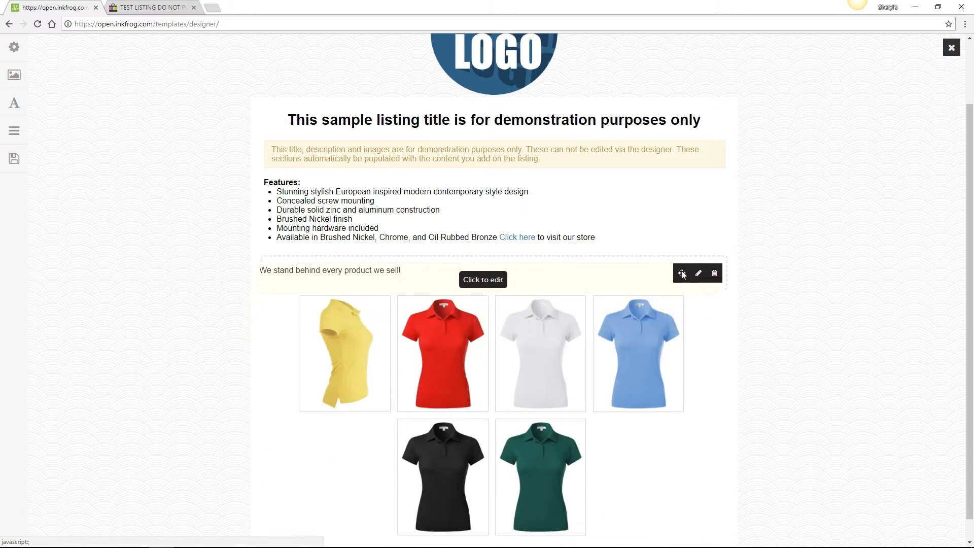
mouse_move(705, 265)
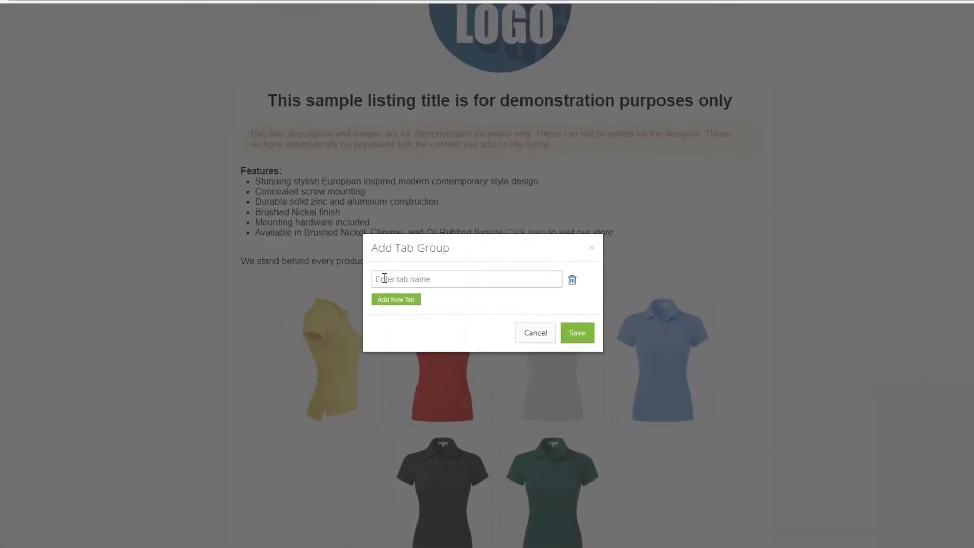
Create a tab group with Payment and Returns tabs.
text(Payme)
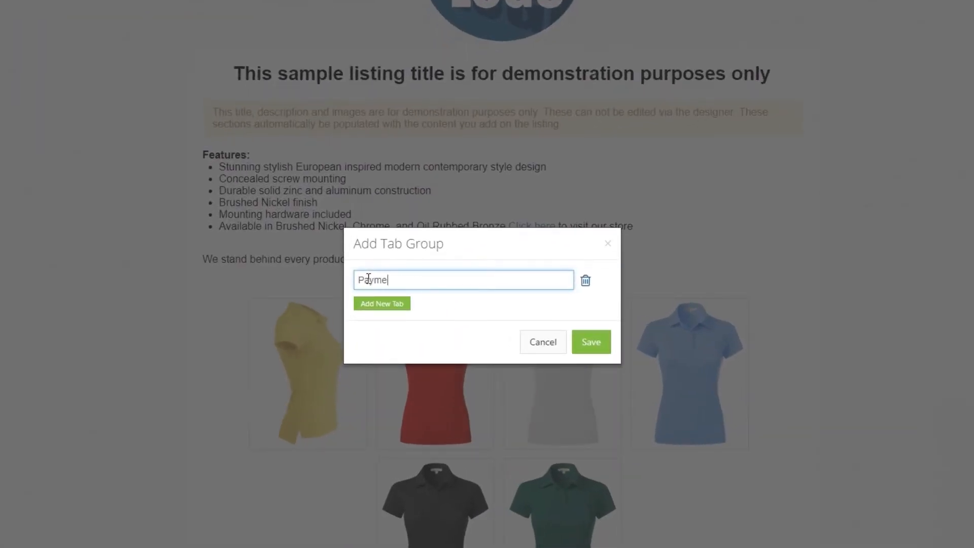
click(382, 303)
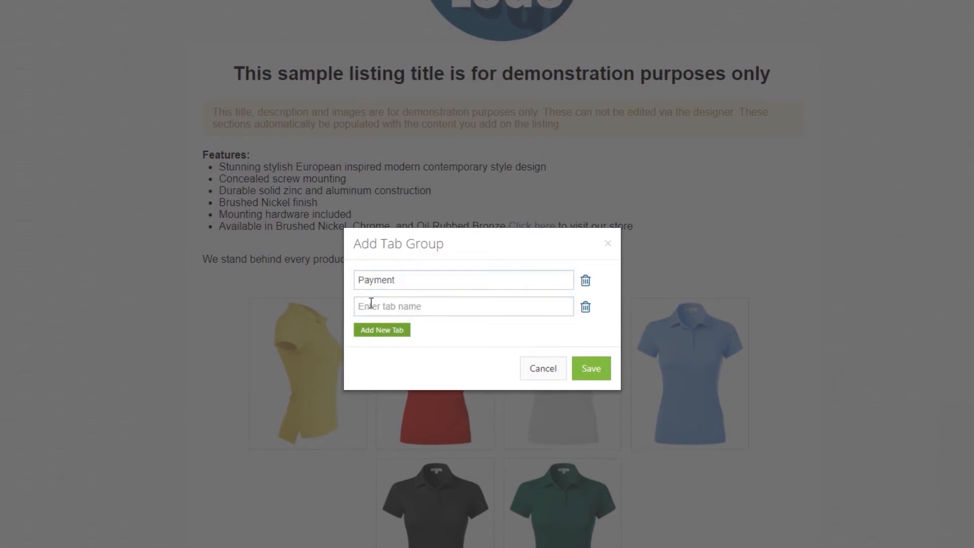
text(Returns)
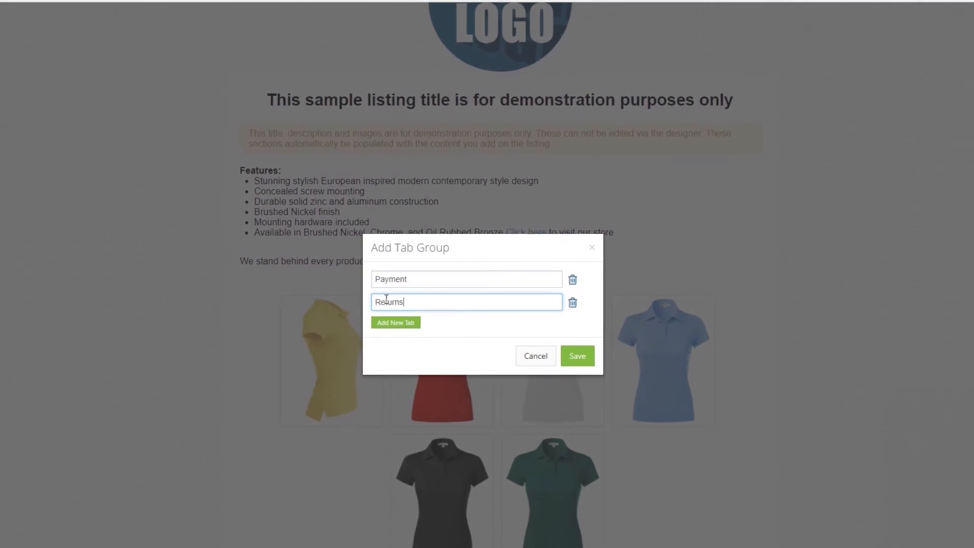
click(577, 356)
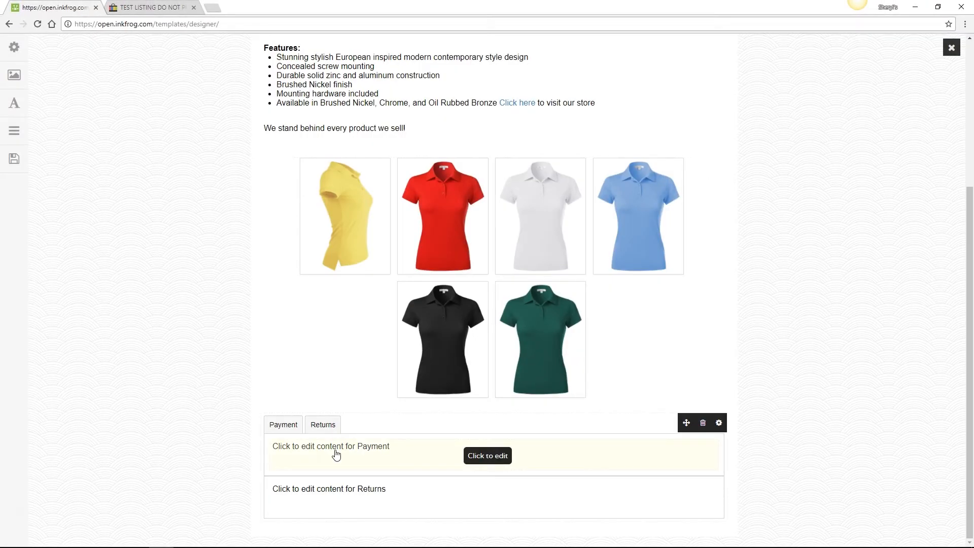
Fill the Payment tab with 'Paypal and credit cards accepted!' and edit the Returns tab content.
click(487, 456)
text(Paypal and credit cards accepted!)
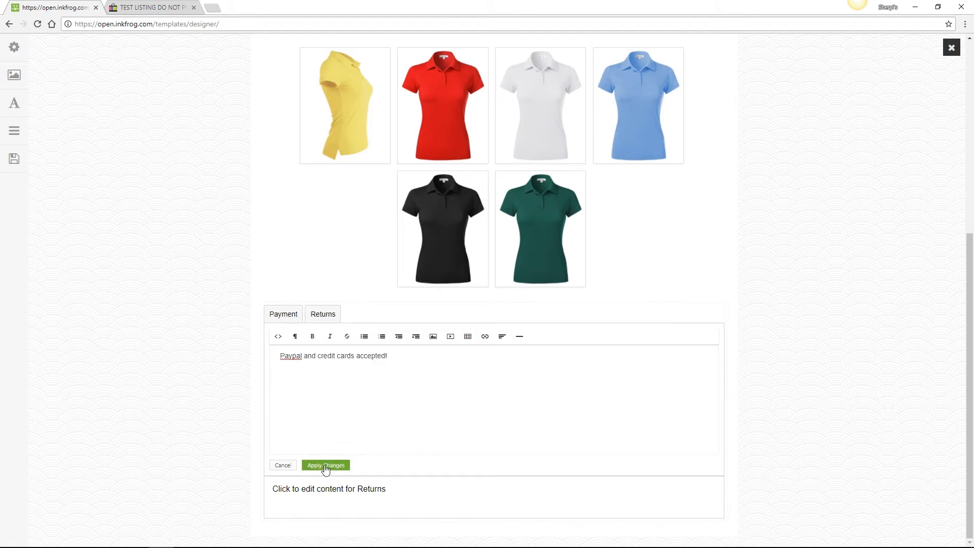
click(326, 465)
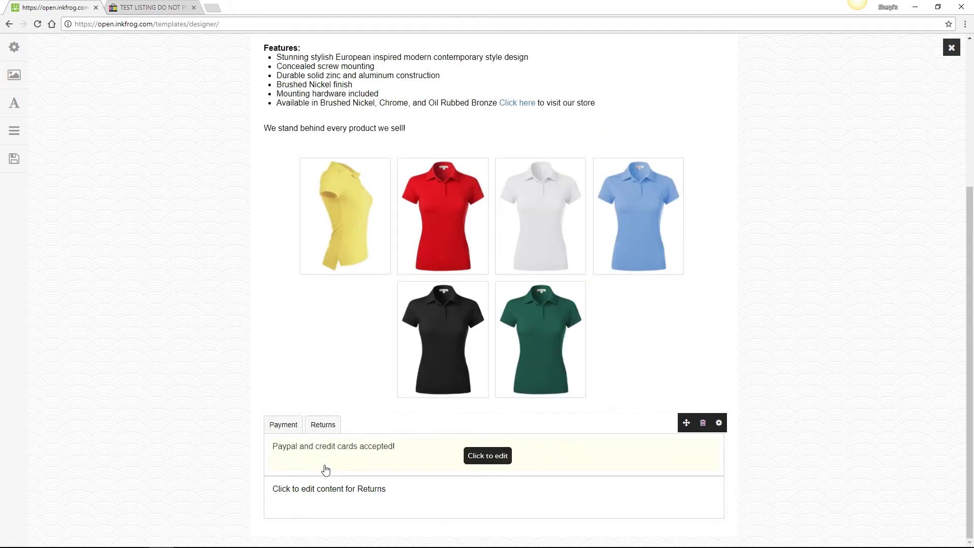
click(487, 455)
text(No questions asked return policy!)
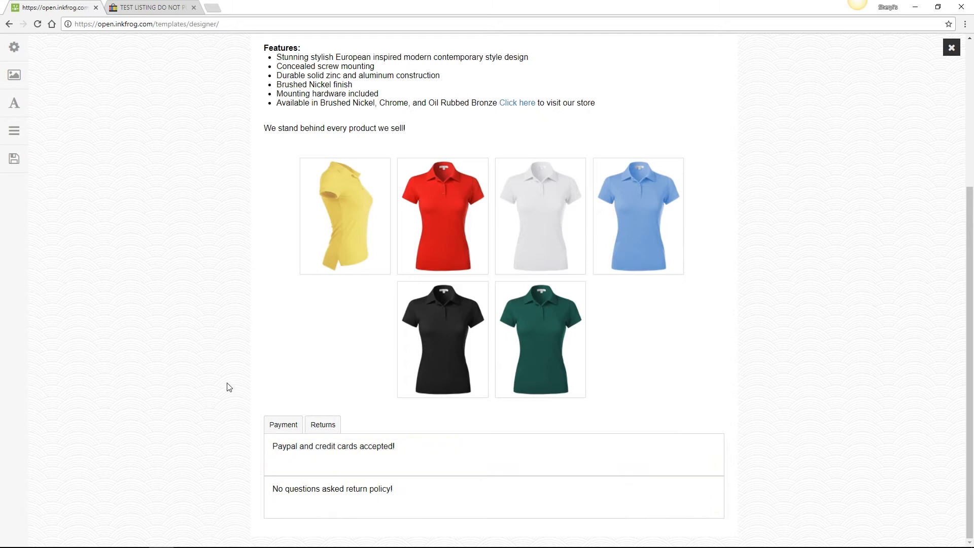
mouse_move(14, 160)
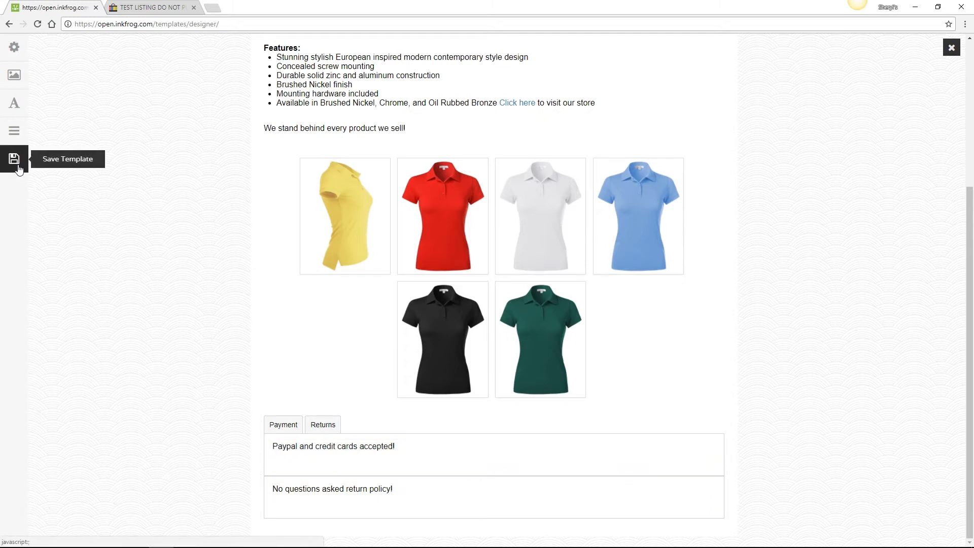
Save the finished template as 'New Template'.
click(14, 159)
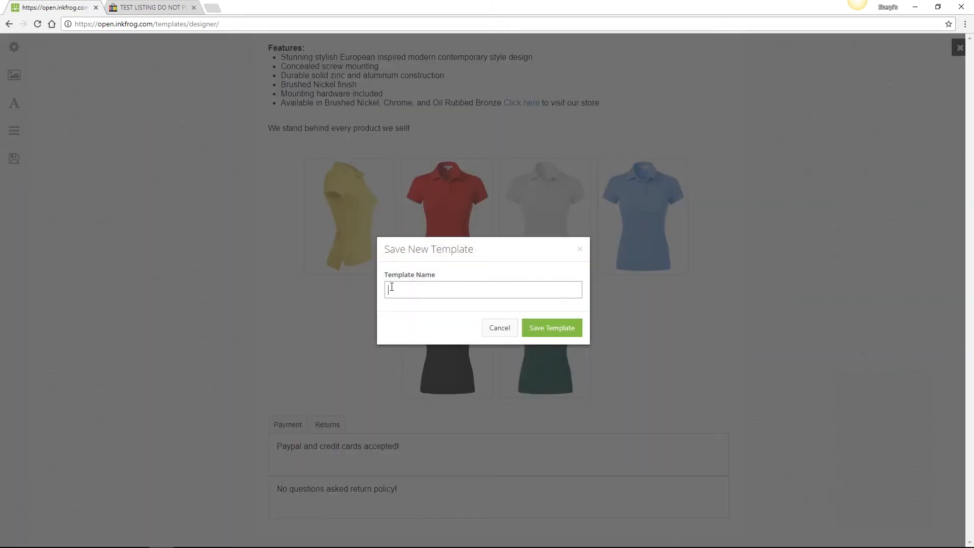
text(New Template)
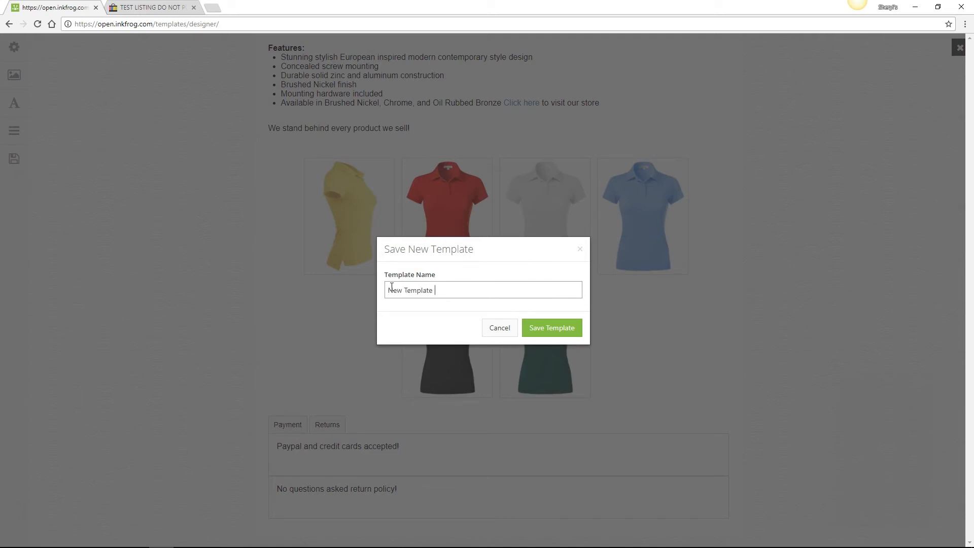
mouse_move(550, 328)
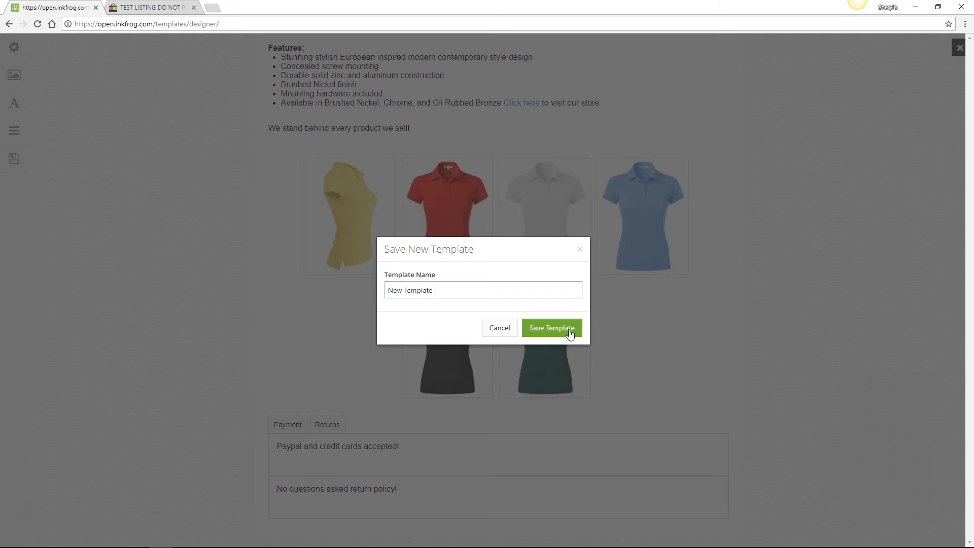
click(551, 328)
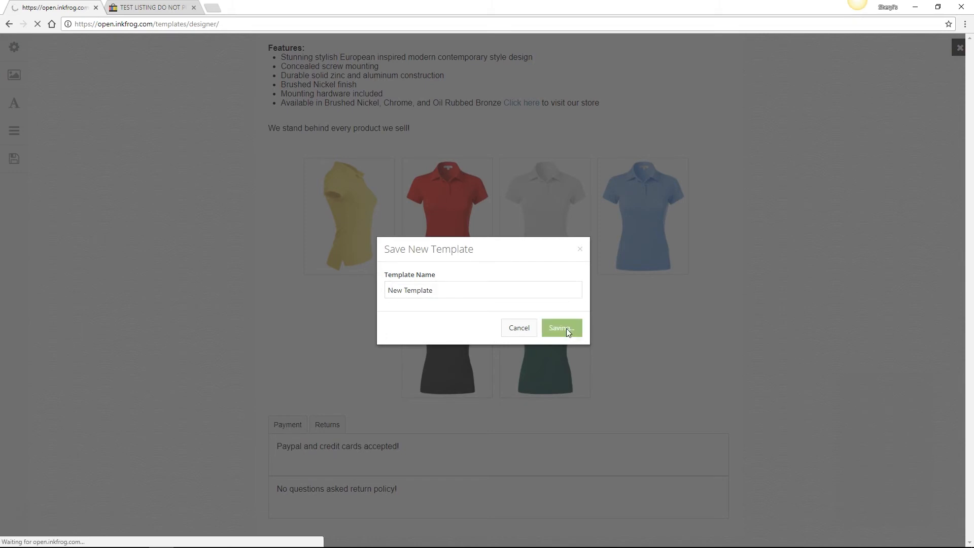
click(560, 328)
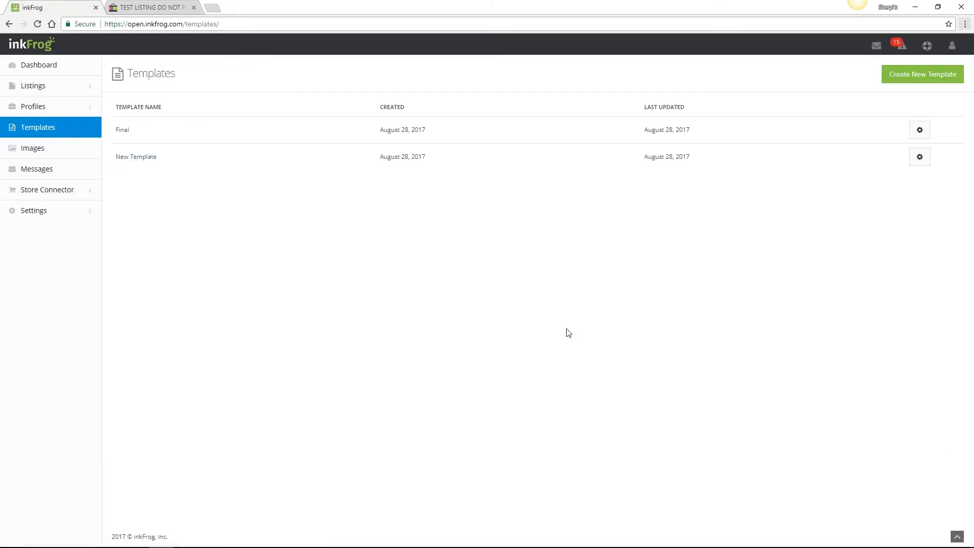
mouse_move(766, 194)
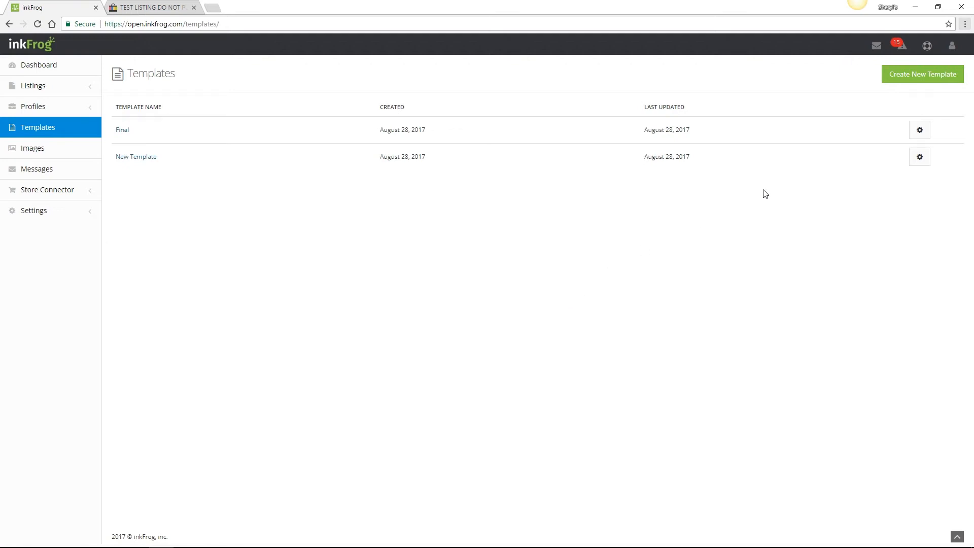
click(921, 74)
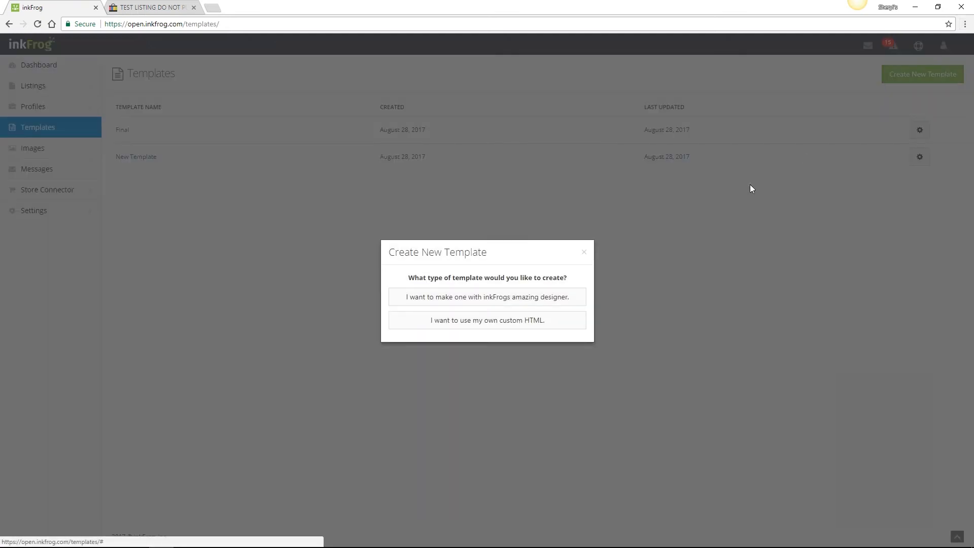
click(487, 319)
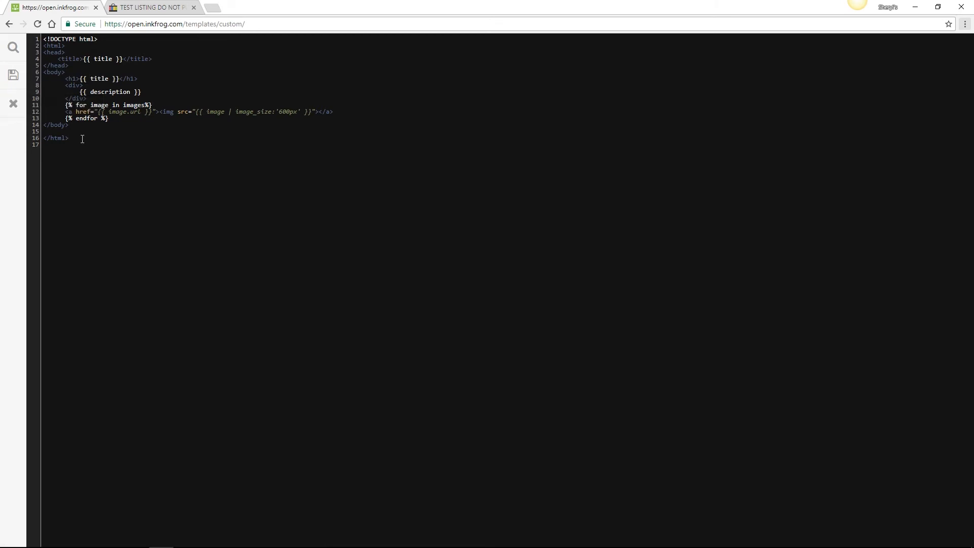
click(90, 85)
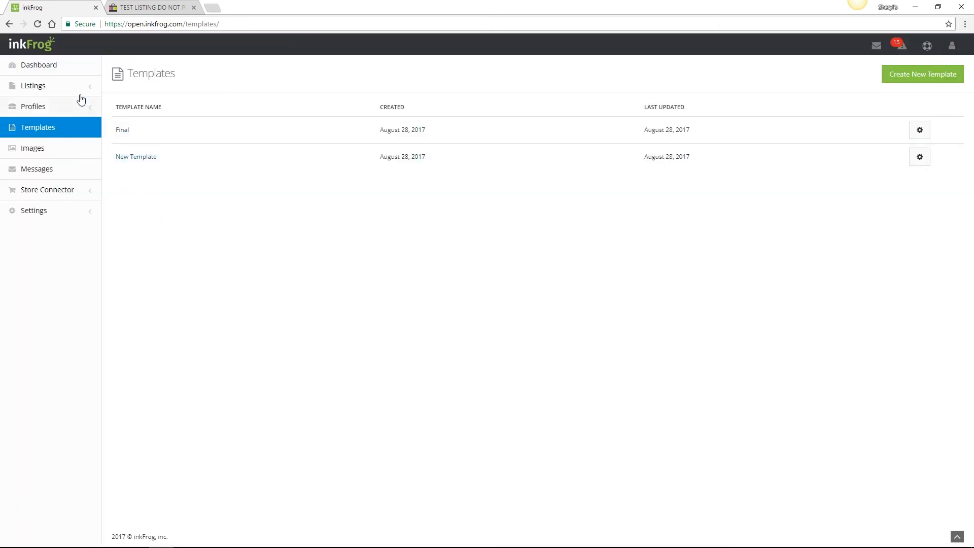
In Listings > Library, select the Charlie Bike Bicycle and Character Mittens listings.
click(32, 85)
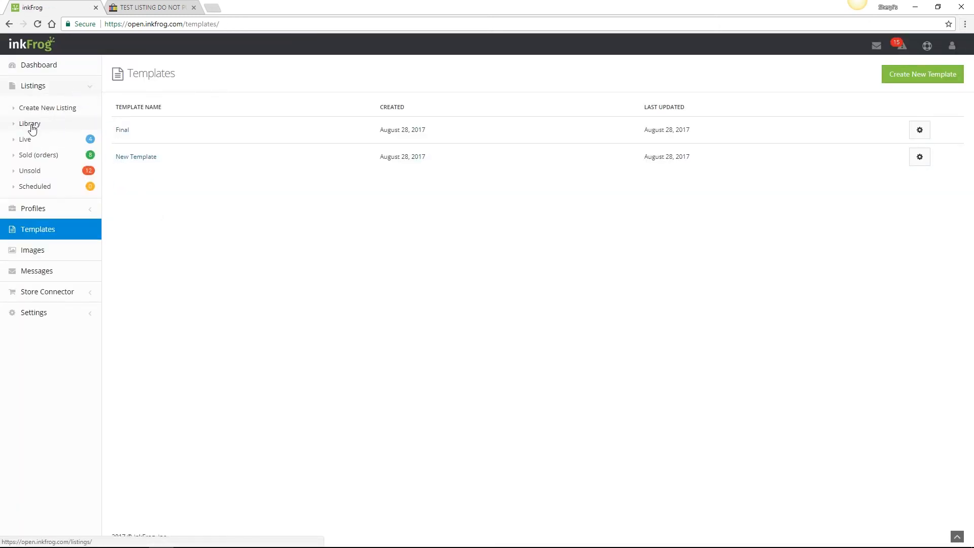
click(29, 123)
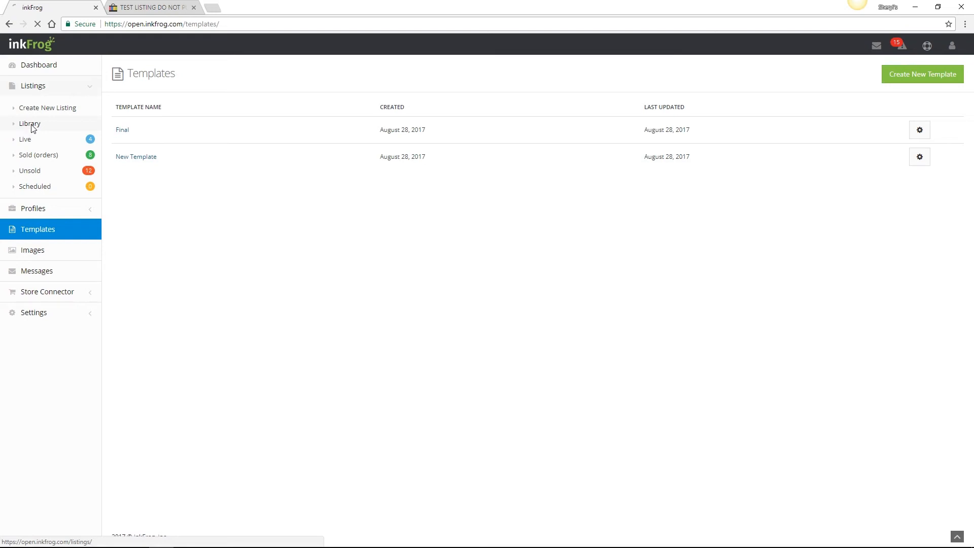
click(29, 123)
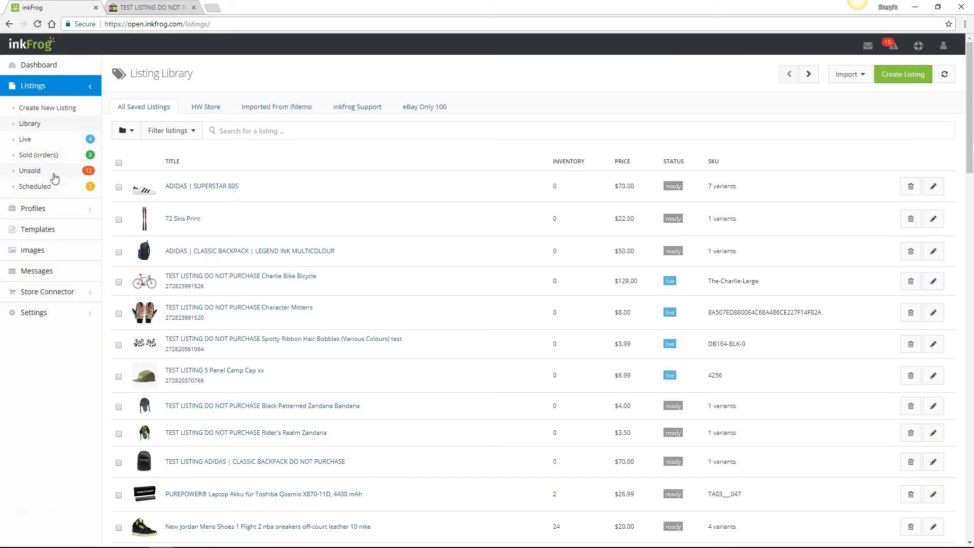
click(119, 282)
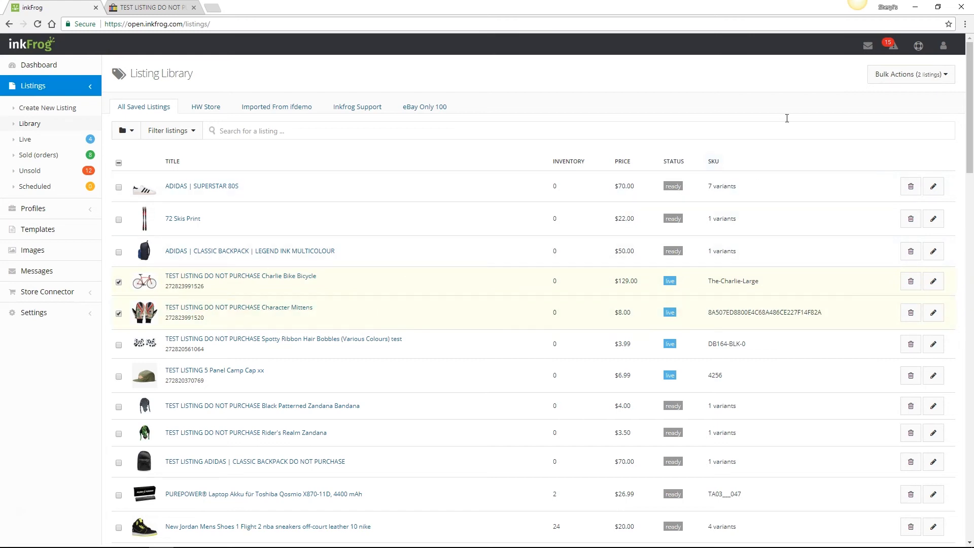
Via Bulk Actions, apply New Template to the selected listings.
click(909, 74)
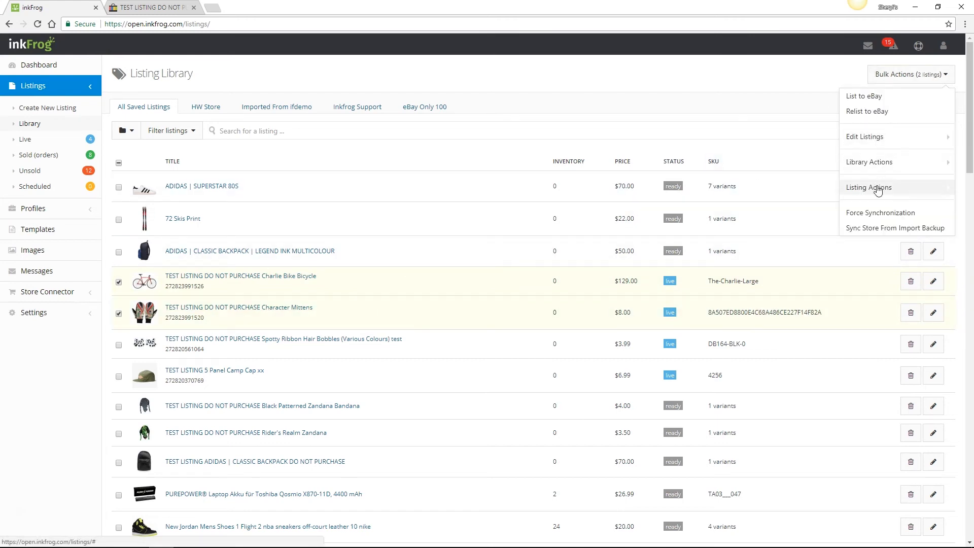
click(925, 228)
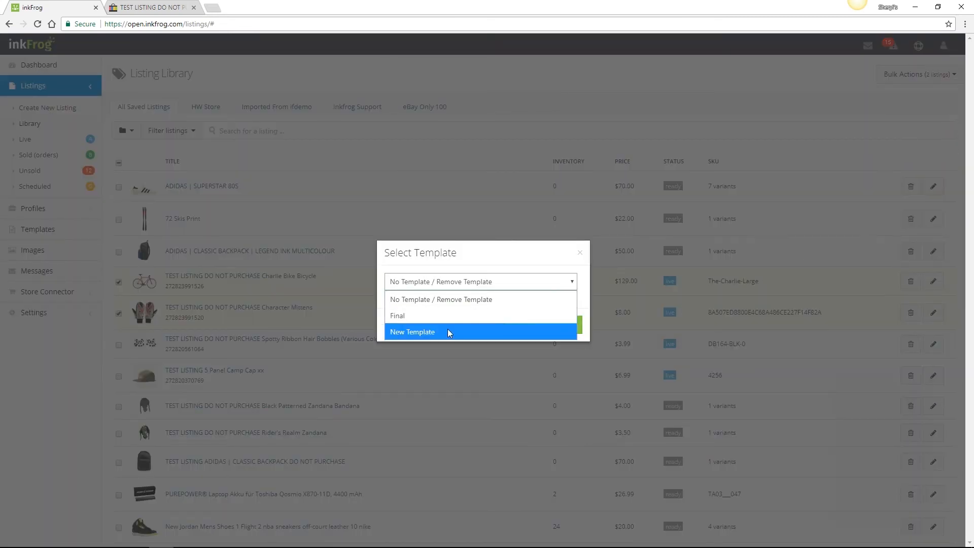
click(412, 331)
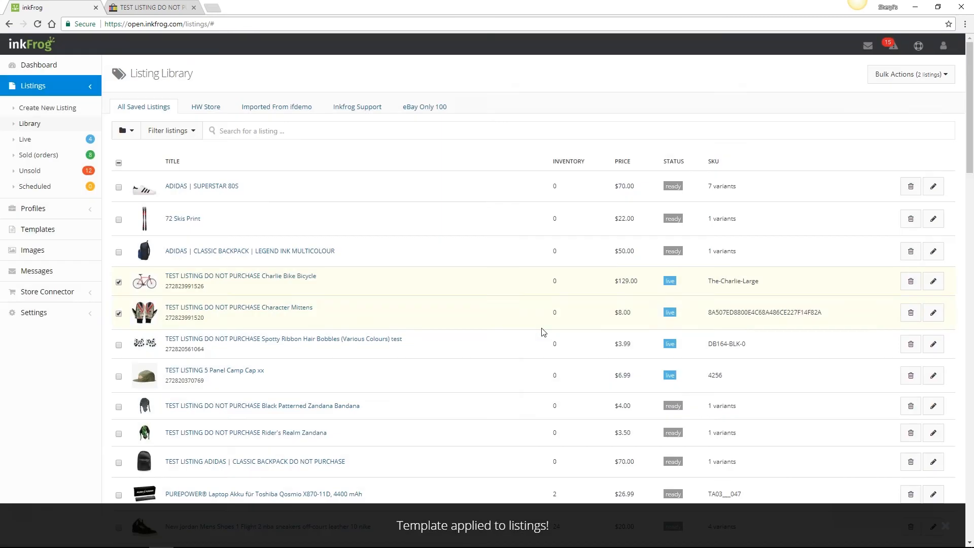
mouse_move(503, 305)
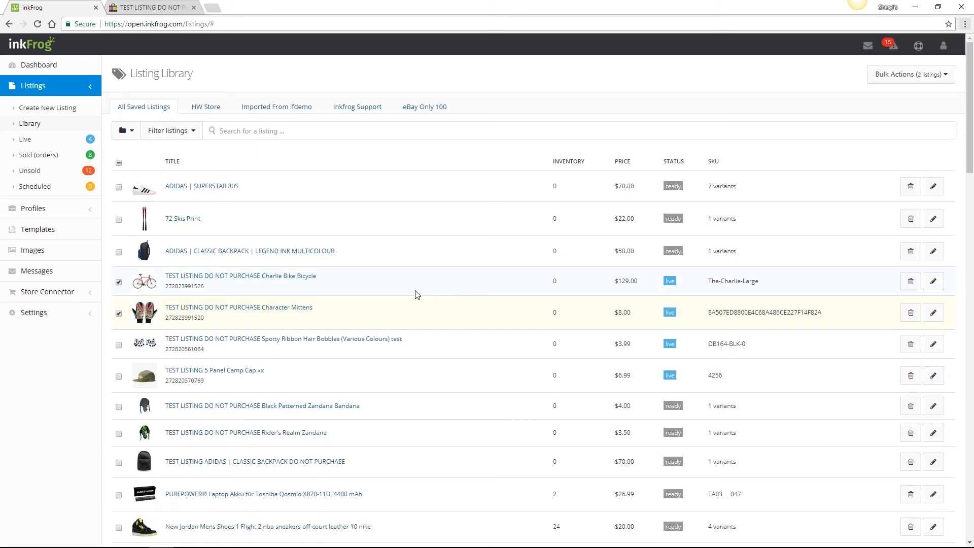
mouse_move(184, 286)
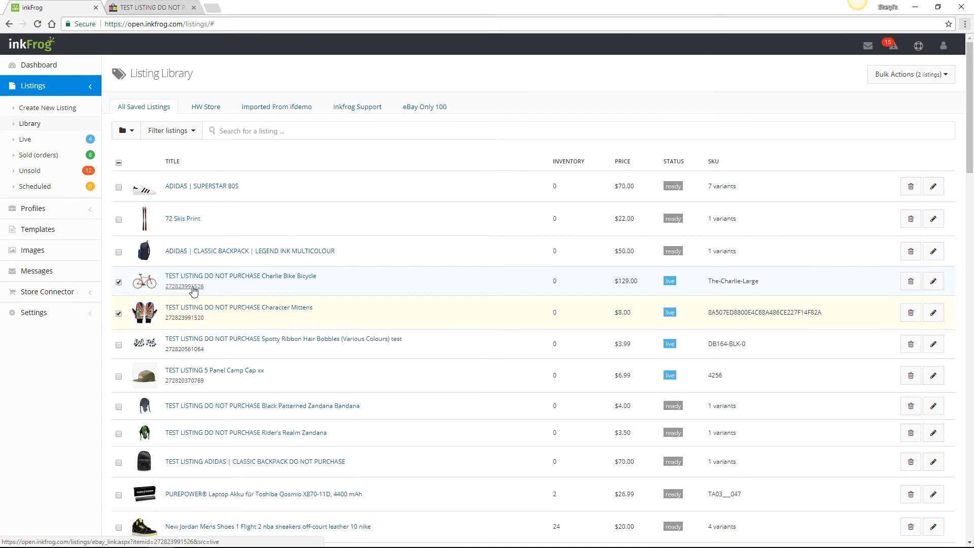
View the live Charlie Bike Bicycle eBay listing down to its description with the logo template.
click(184, 286)
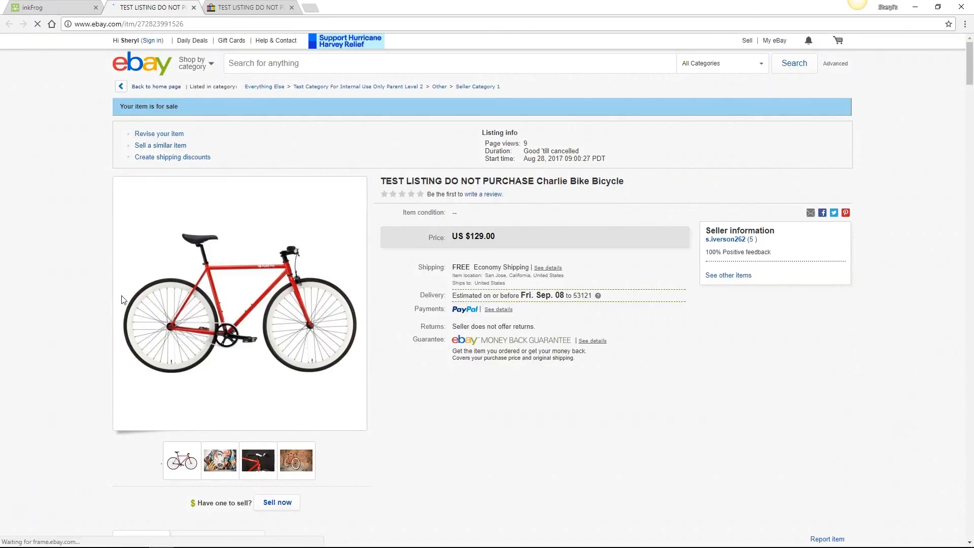
scroll(down, 3)
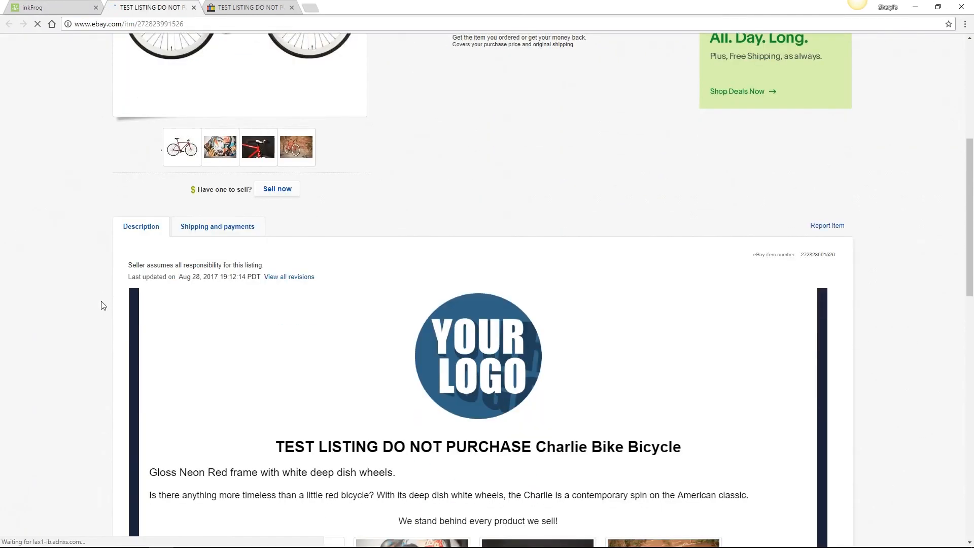
scroll(down, 3)
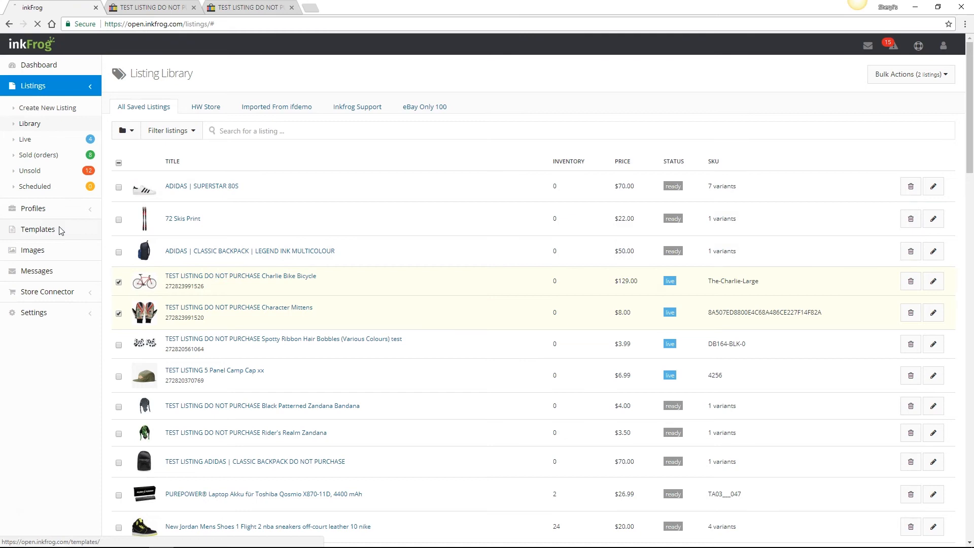
From the saved templates list, save the Final template in the designer and close it.
click(38, 229)
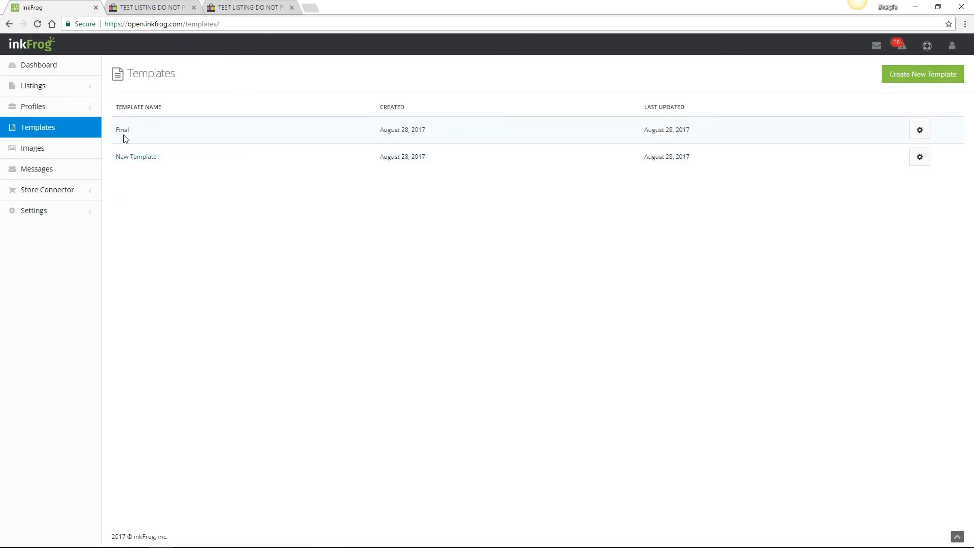
mouse_move(920, 130)
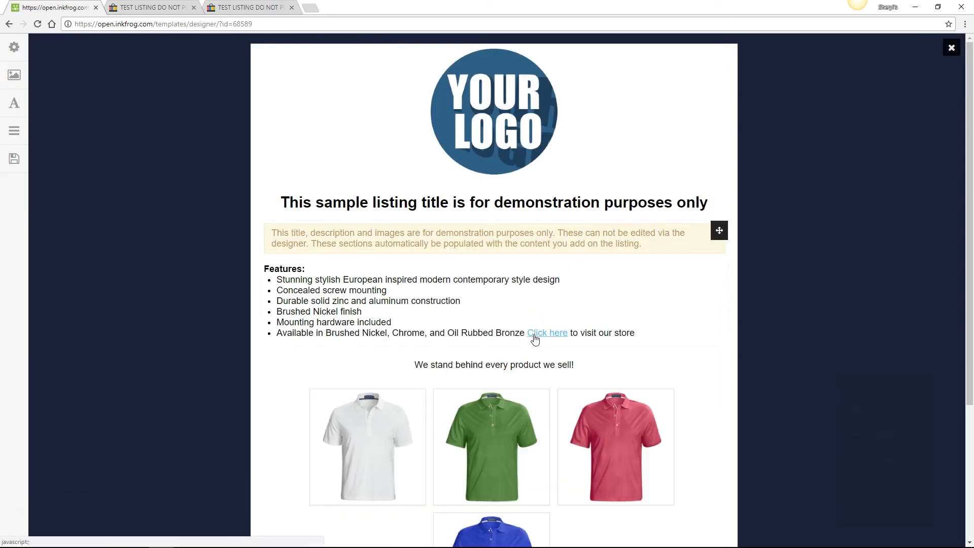
mouse_move(13, 159)
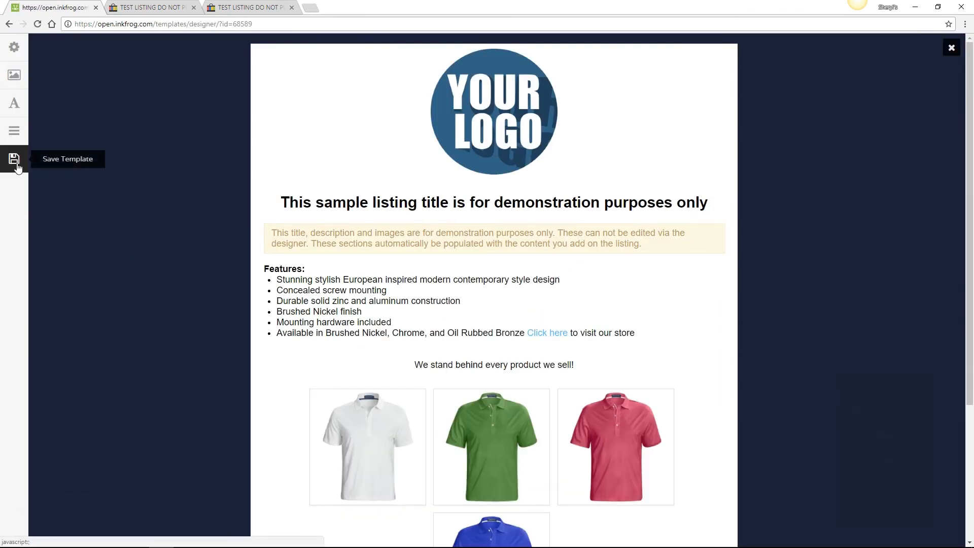
click(15, 161)
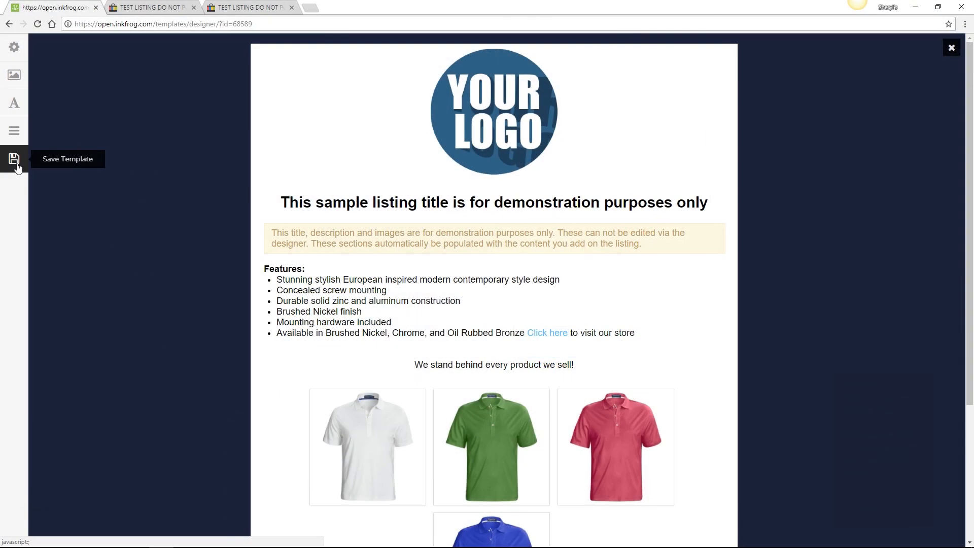
mouse_move(950, 48)
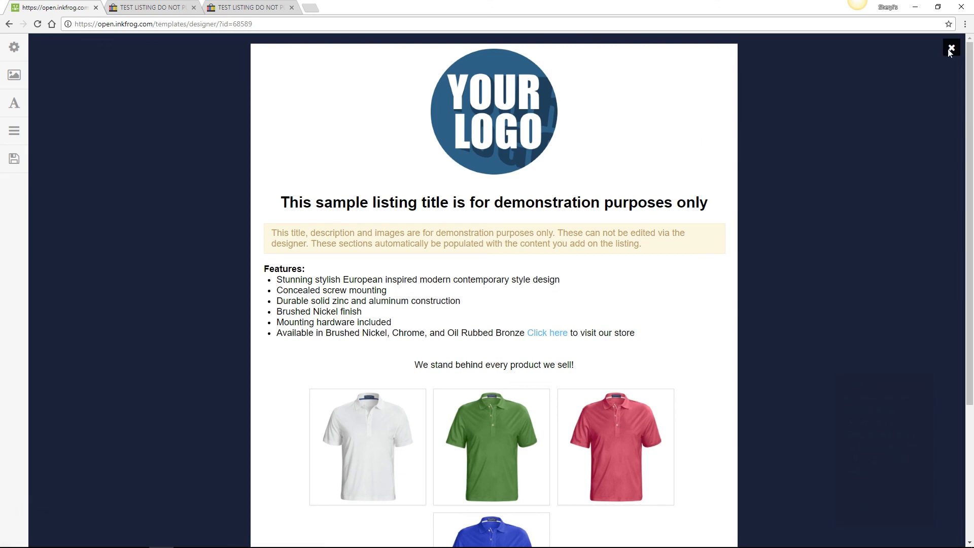
click(949, 48)
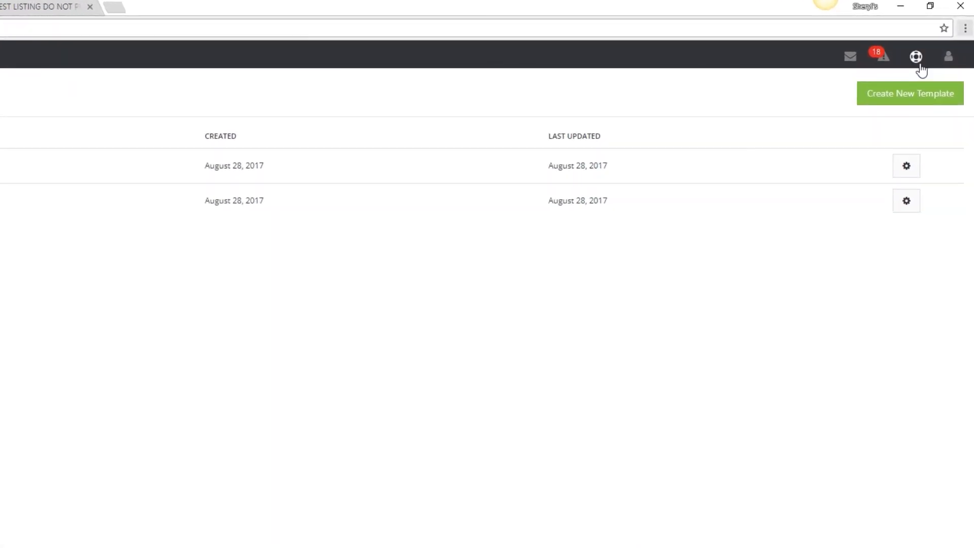
mouse_move(918, 65)
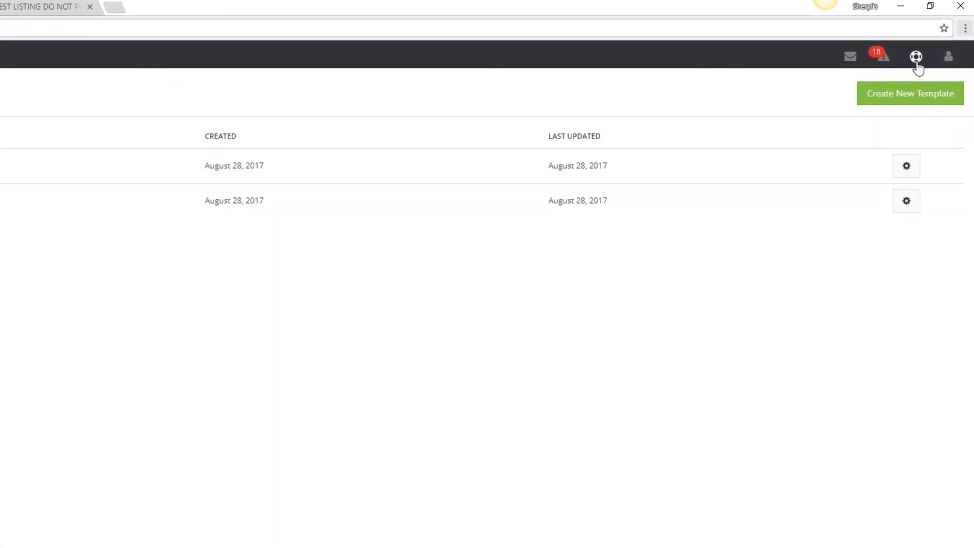